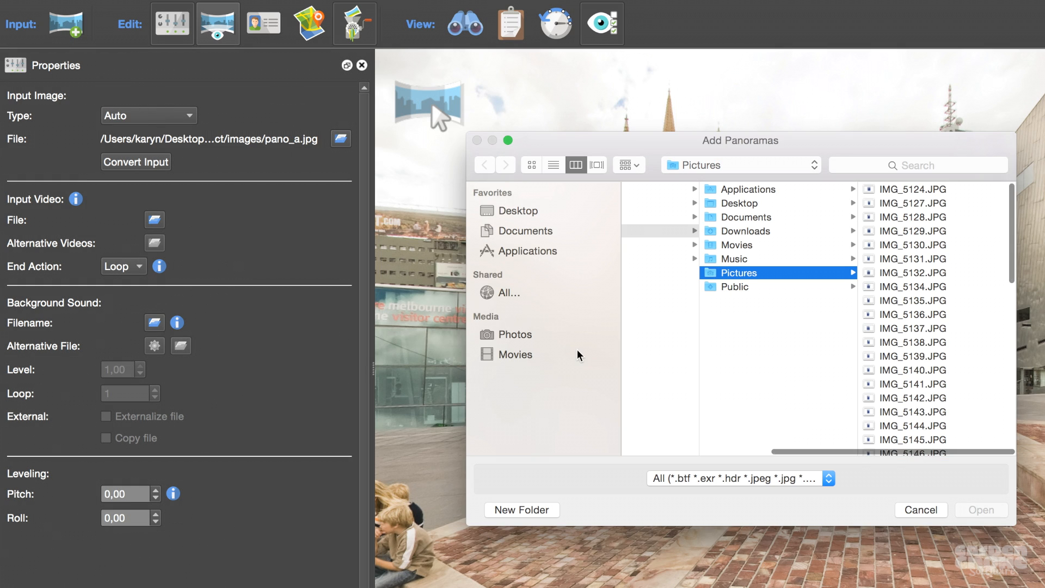
mouse_move(681, 300)
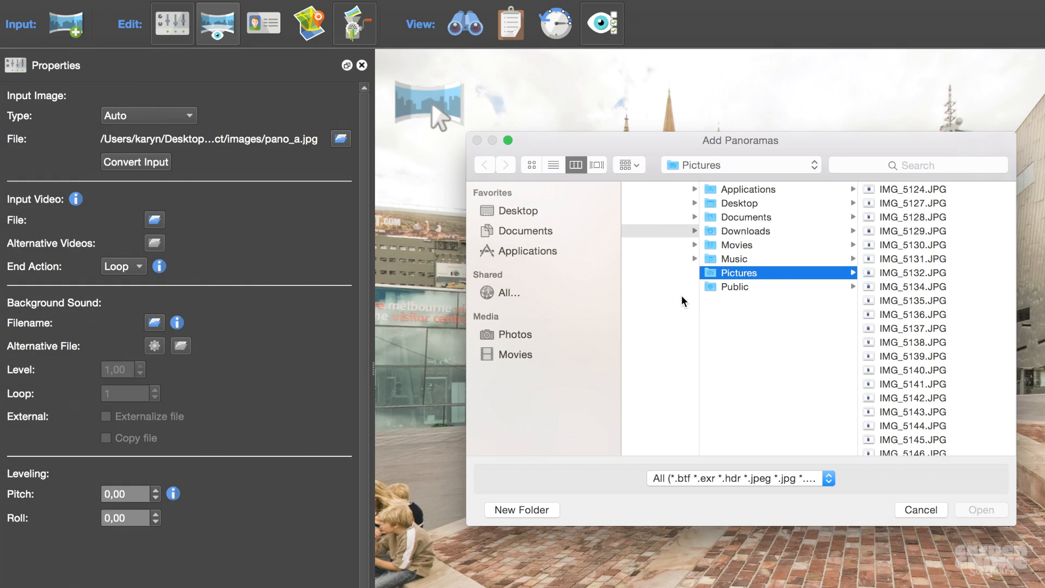
Cancel the Add Panoramas dialog, returning to the plaza panorama and empty Output panel.
left_click(921, 510)
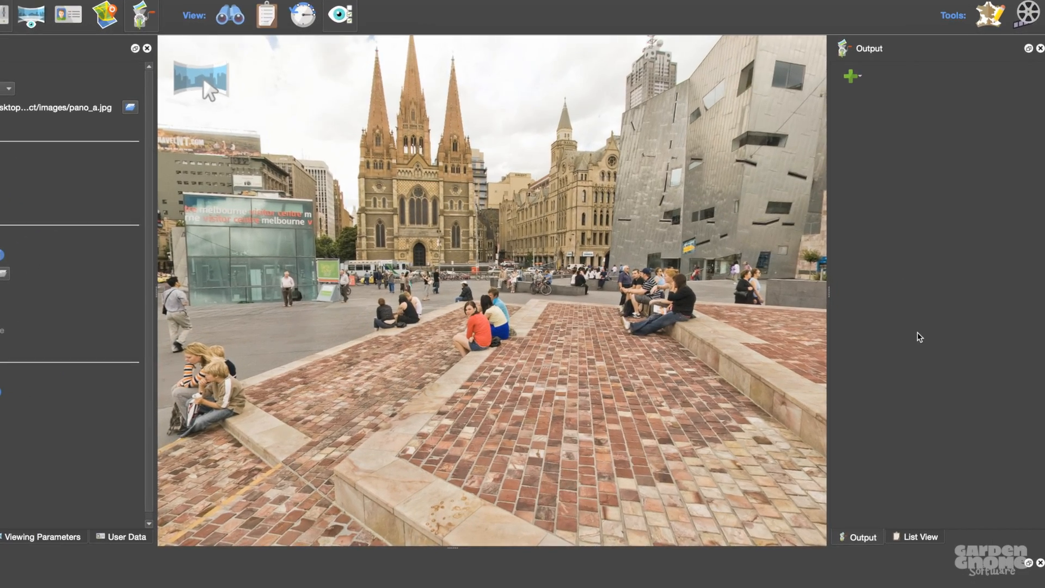
Add an HTML5 output, generate it and acknowledge the save-before-export warning.
left_click(851, 77)
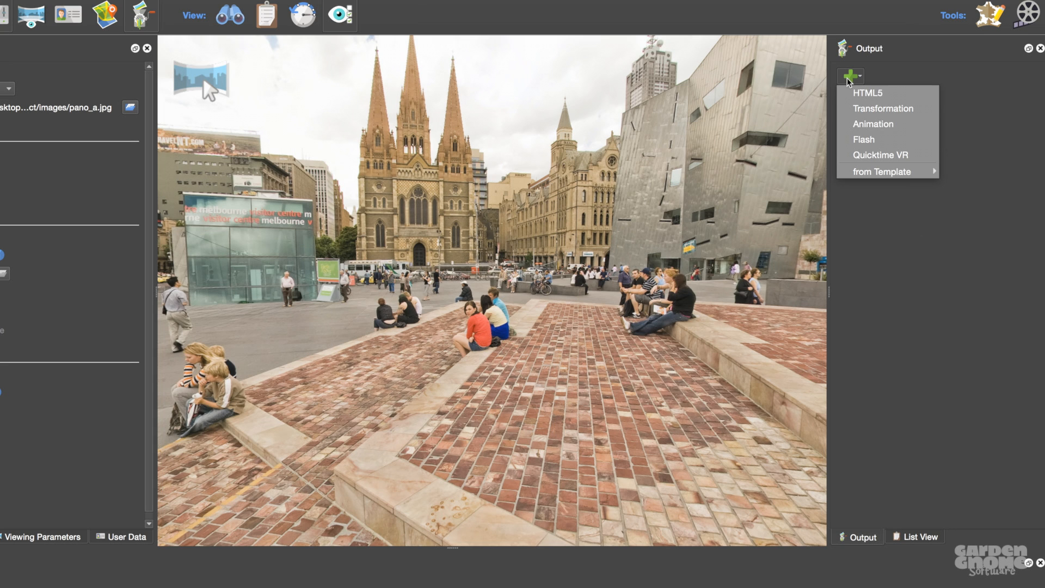
left_click(869, 93)
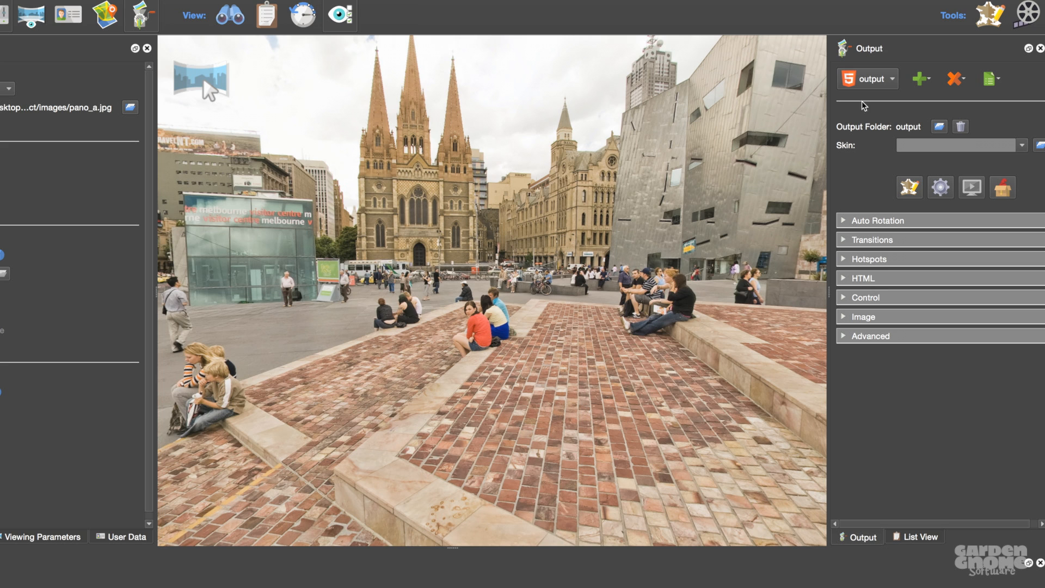
left_click(939, 187)
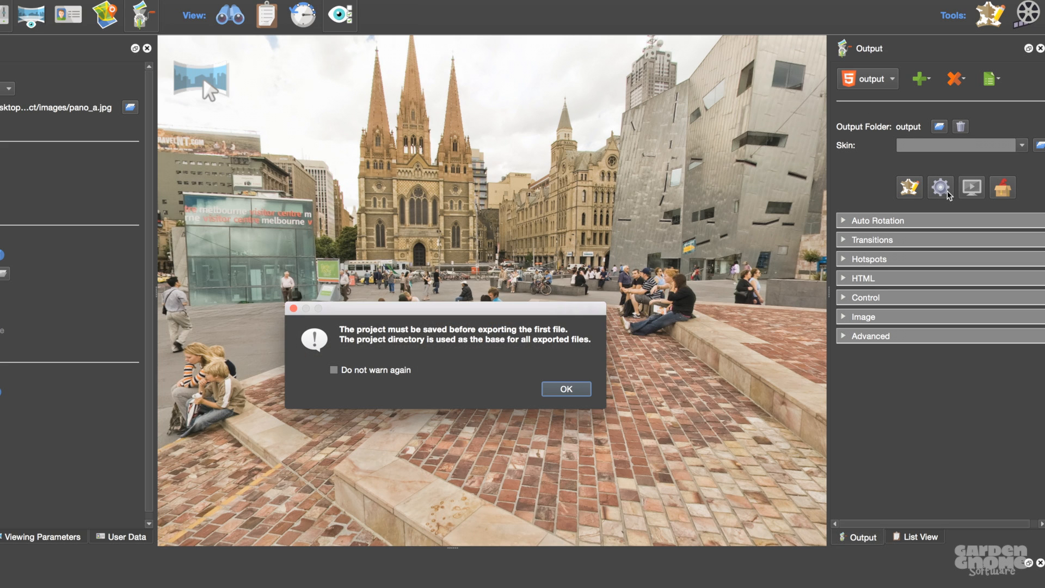
left_click(565, 388)
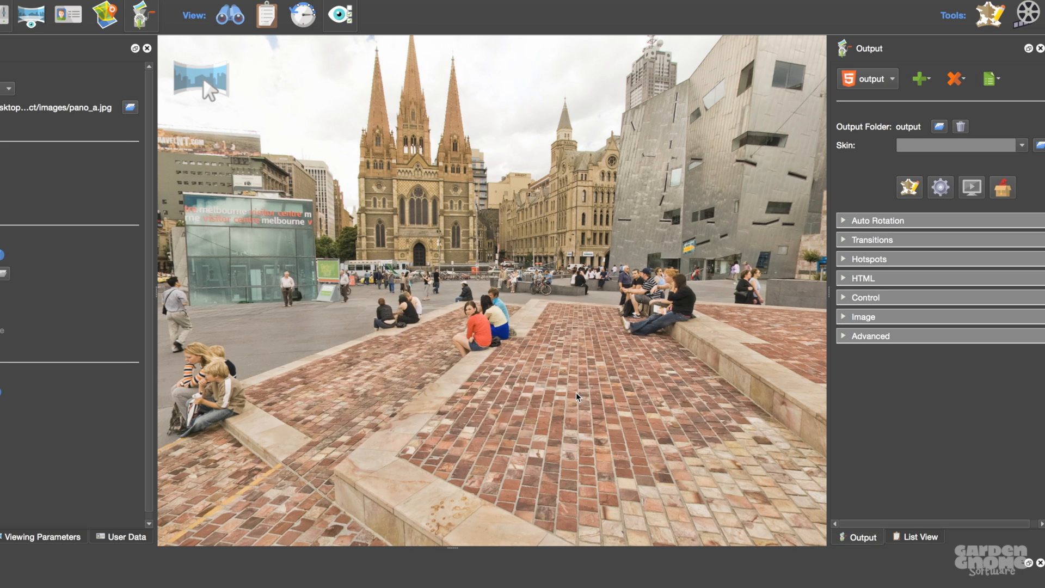
mouse_move(570, 265)
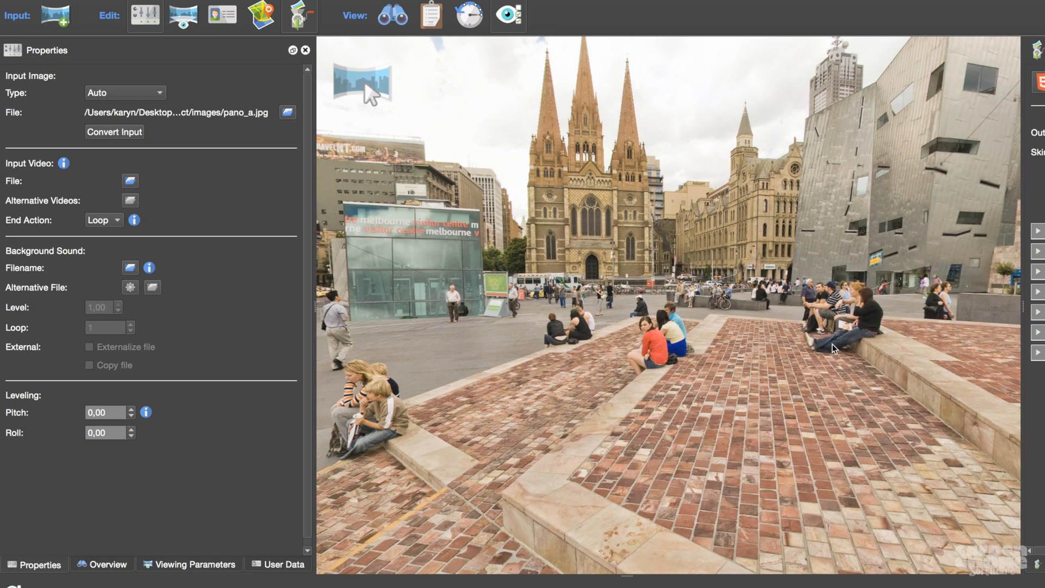
mouse_move(543, 255)
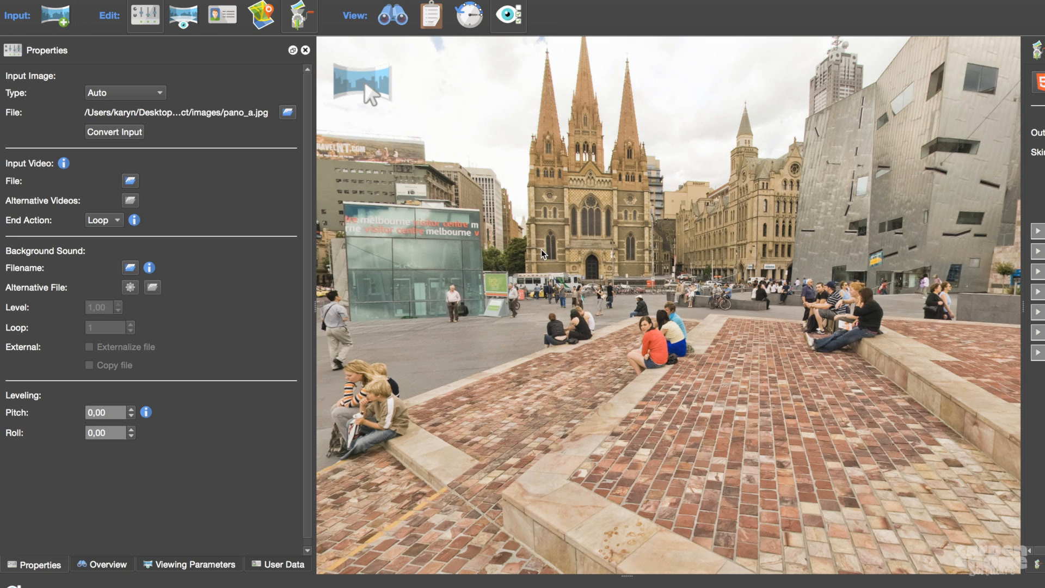
Place a point hotspot on the cathedral and begin entering its title.
left_click(360, 85)
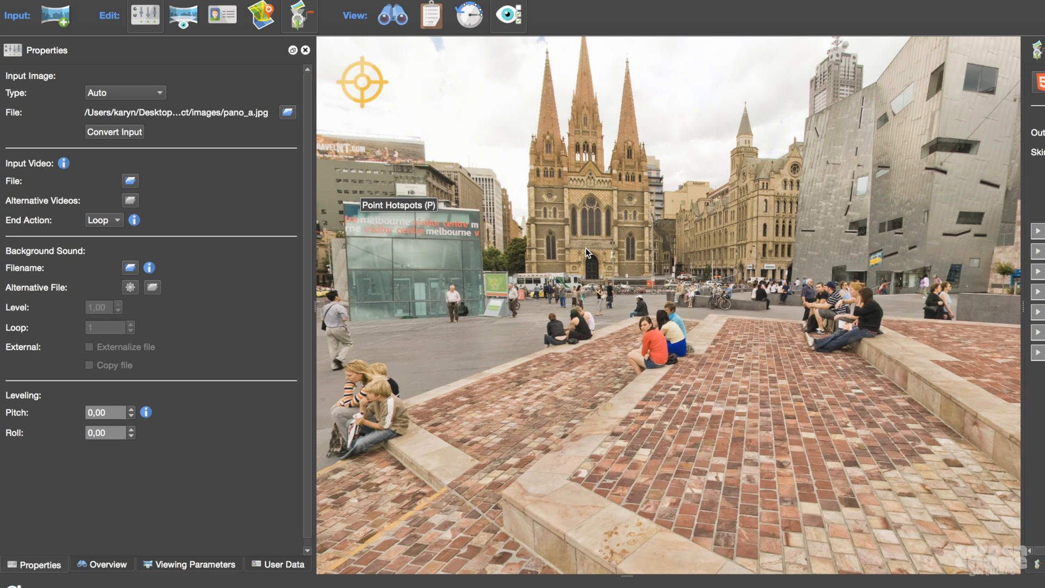
mouse_move(605, 252)
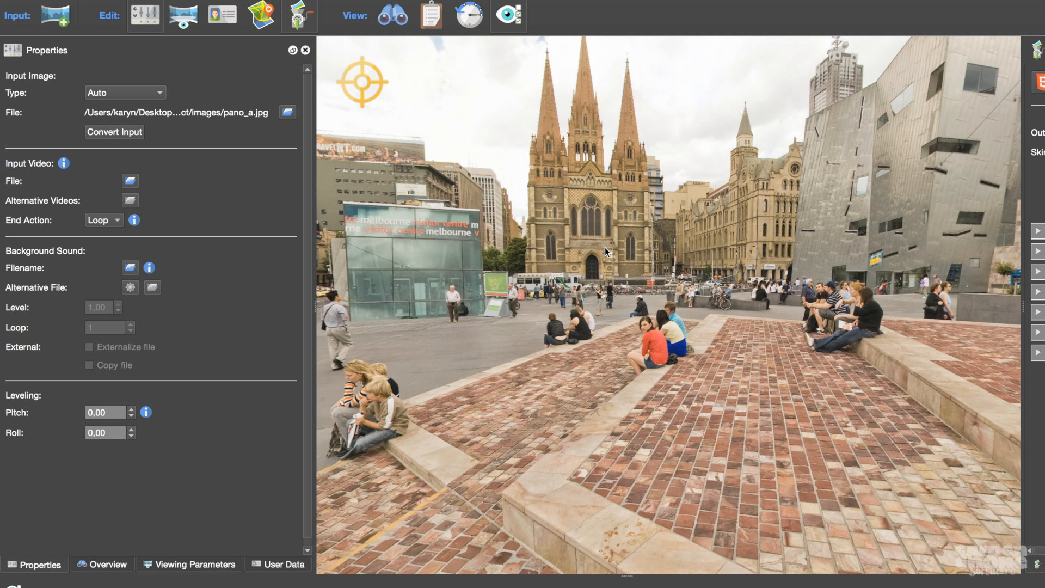
left_click(589, 224)
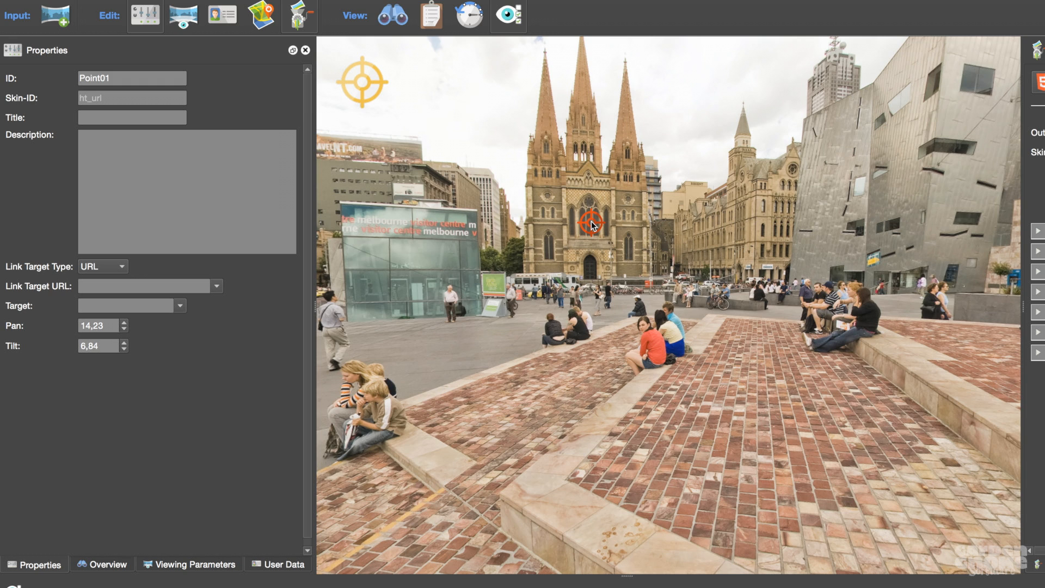
mouse_move(635, 299)
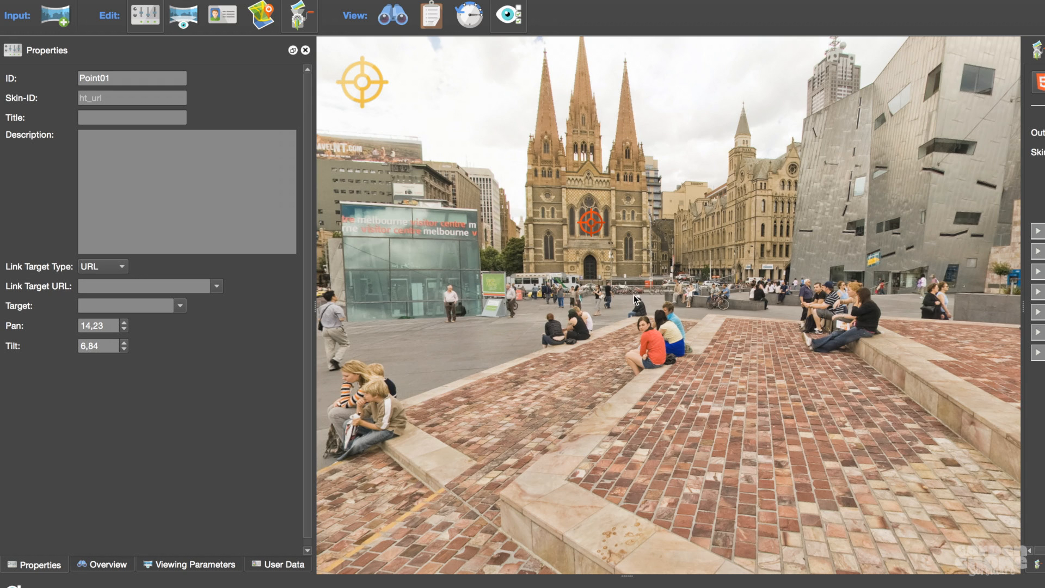
left_click(132, 117)
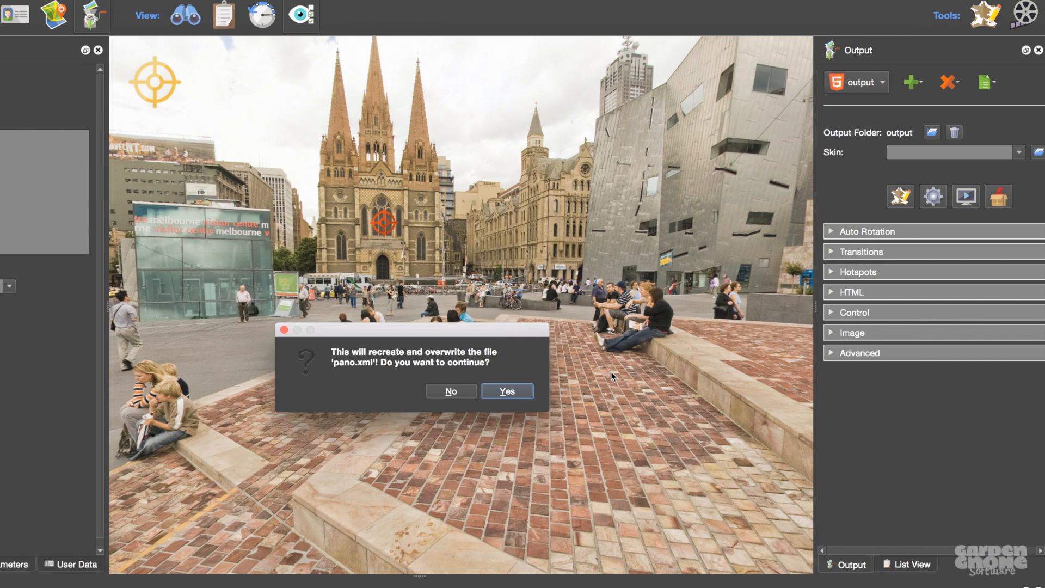
Overwrite pano.xml, preview the tour's cathedral hotspot in Safari and return to the project.
left_click(506, 391)
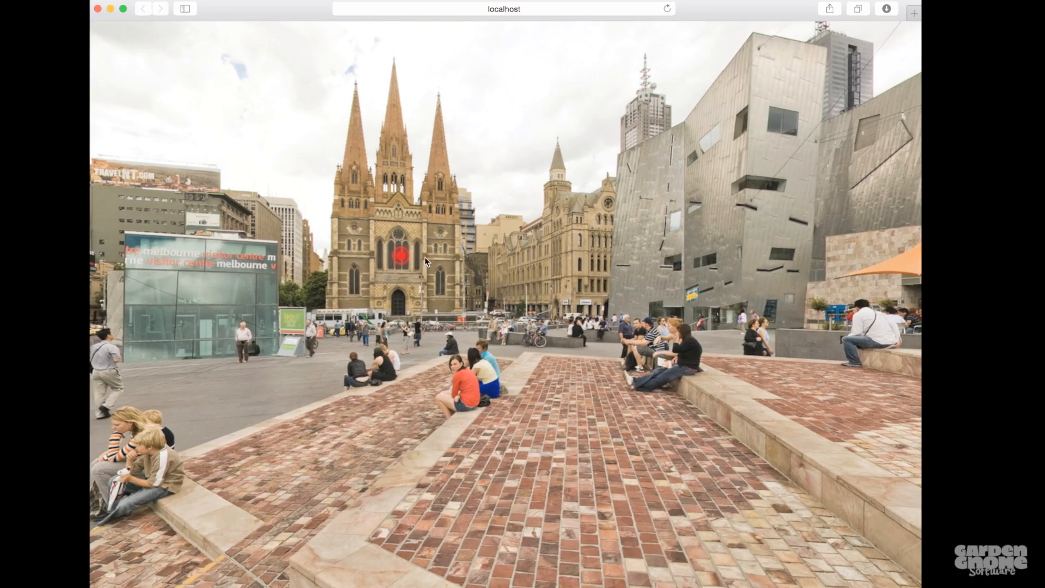
mouse_move(402, 277)
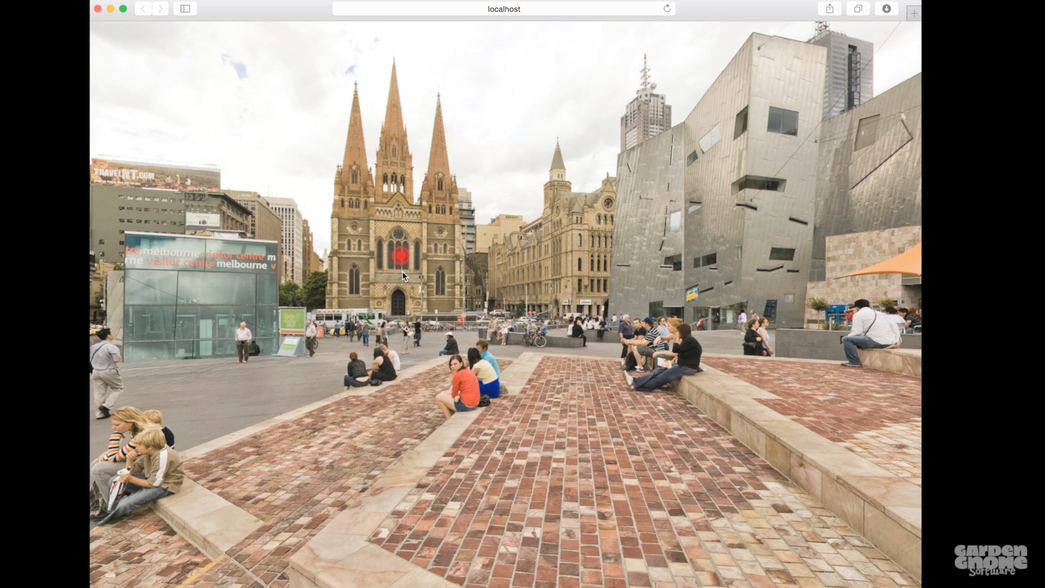
mouse_move(401, 259)
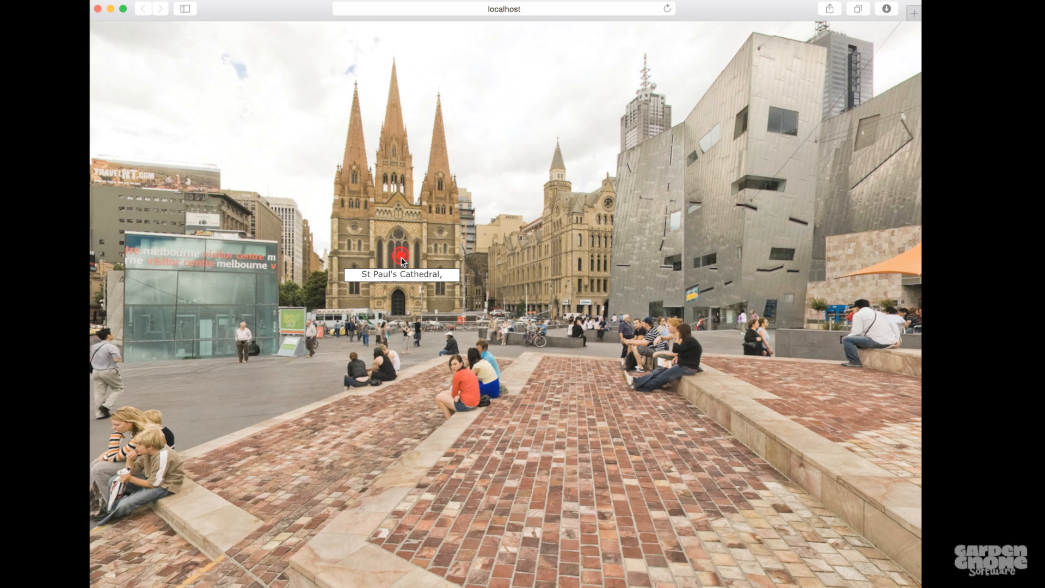
mouse_move(411, 278)
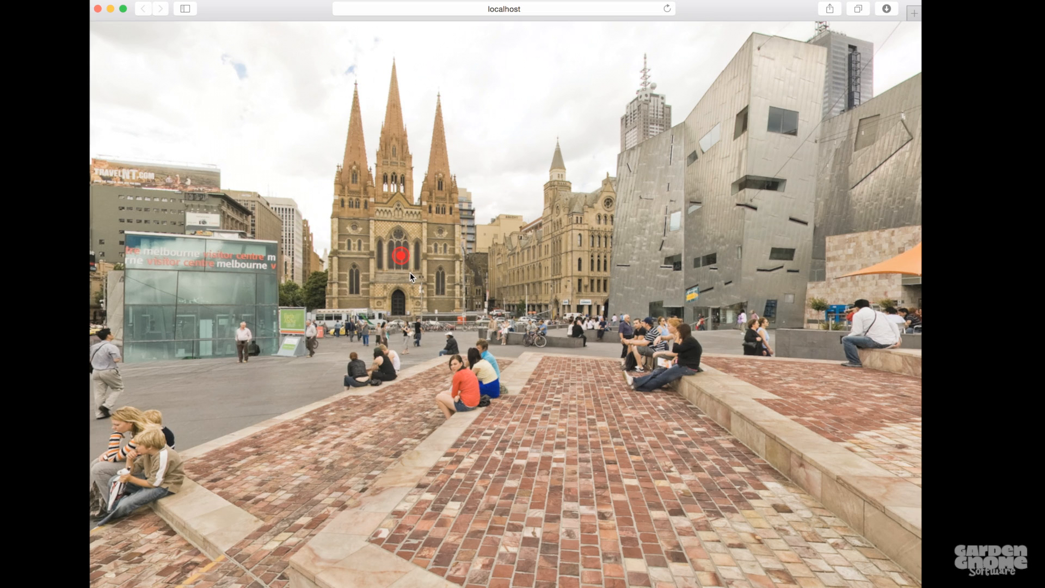
mouse_move(420, 279)
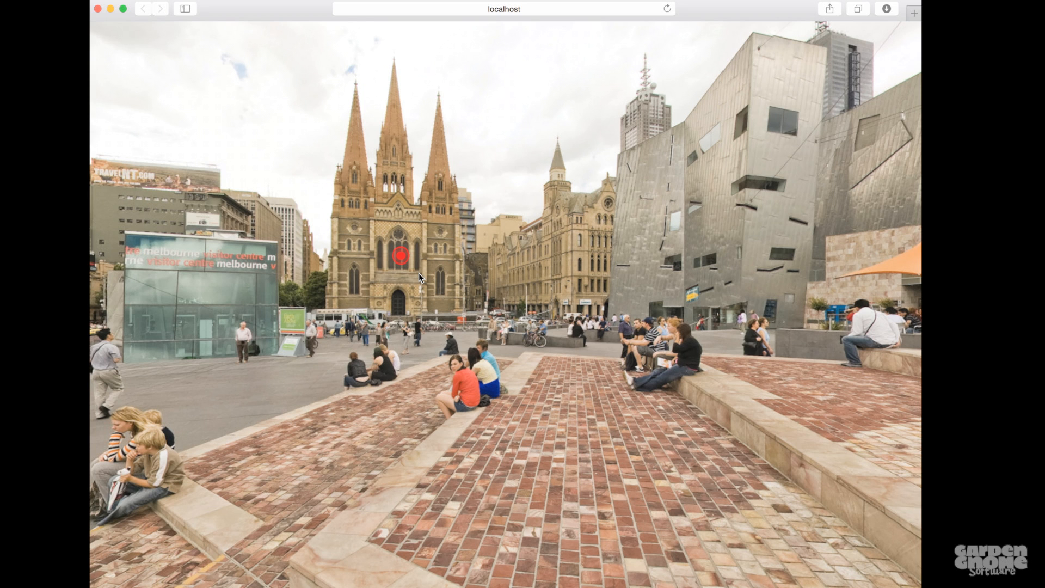
left_click(1023, 146)
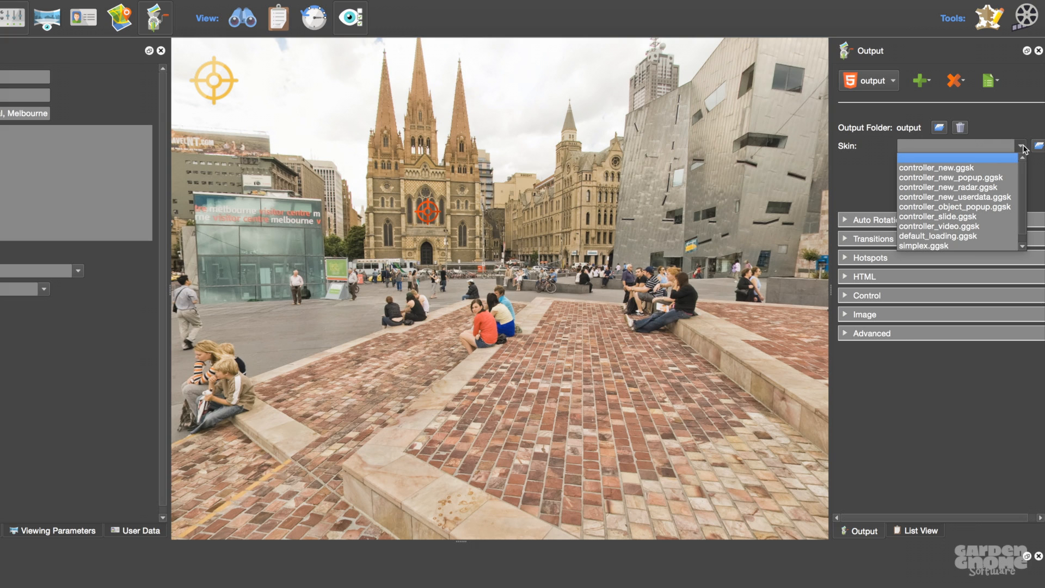
mouse_move(1024, 151)
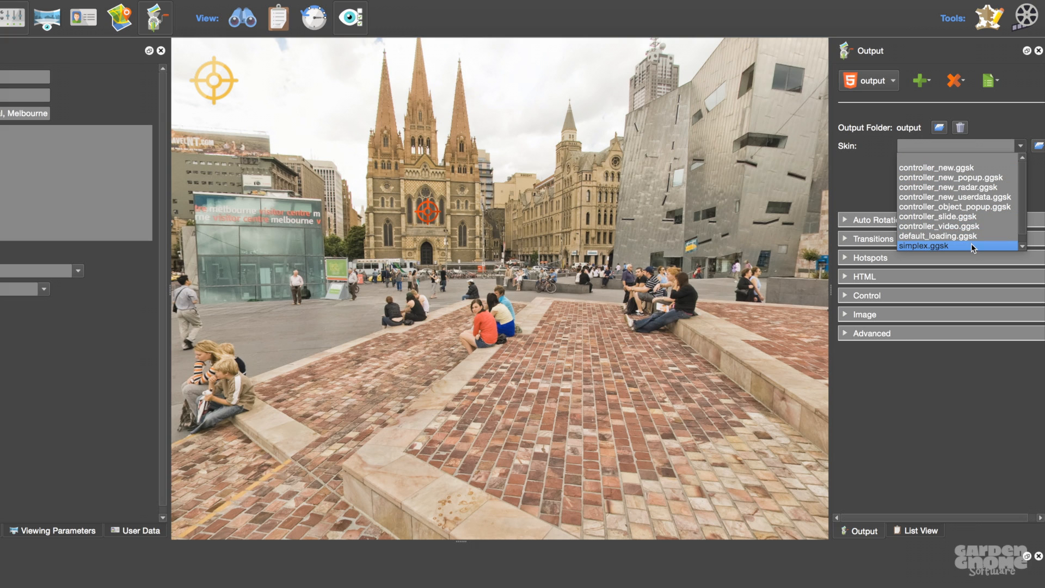
Assign the simplex.ggsk skin to the HTML5 output and inspect its hotspot element in the Skin Editor.
left_click(939, 245)
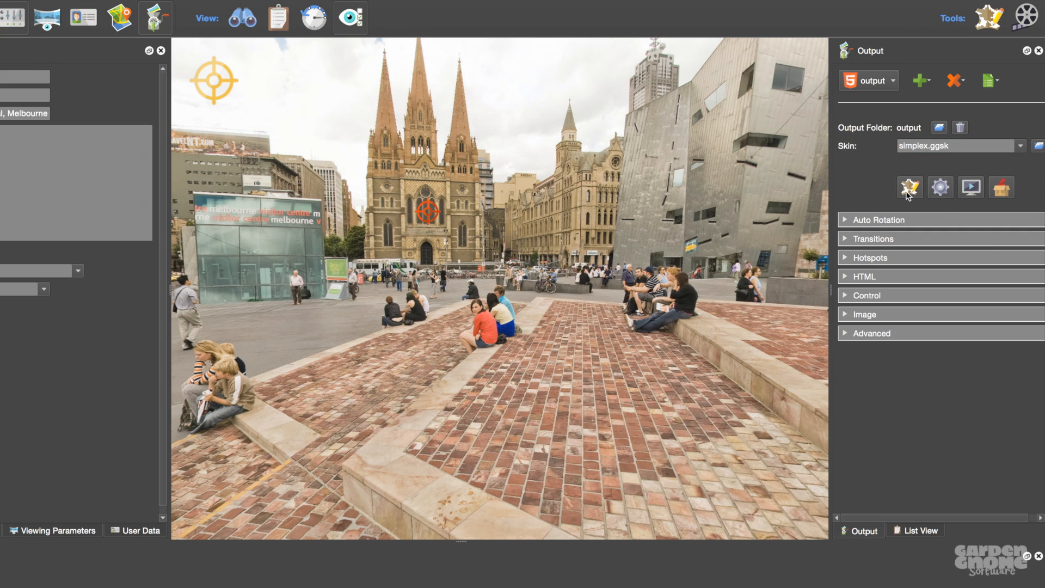
left_click(909, 187)
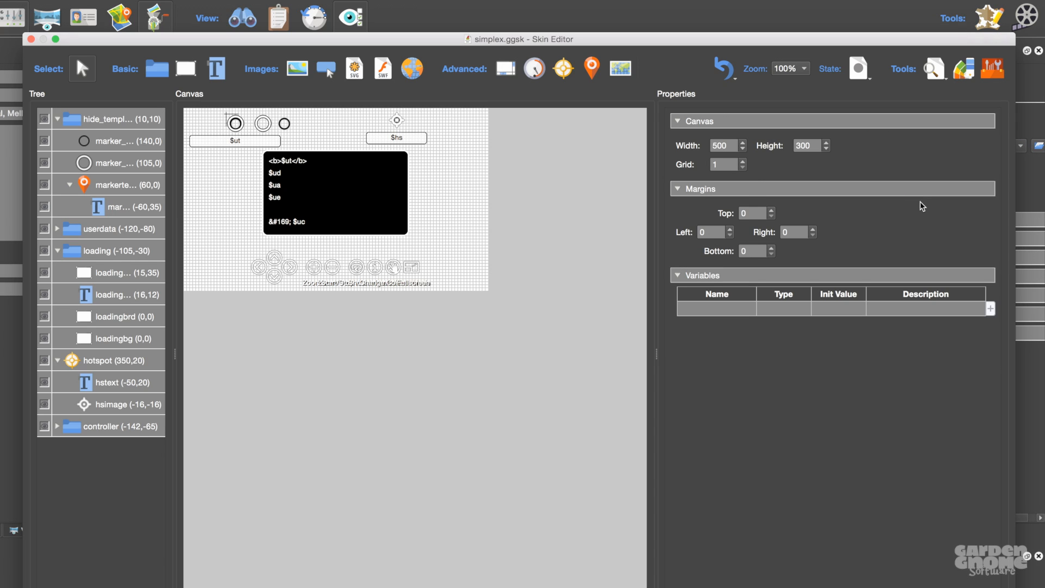
left_click(106, 361)
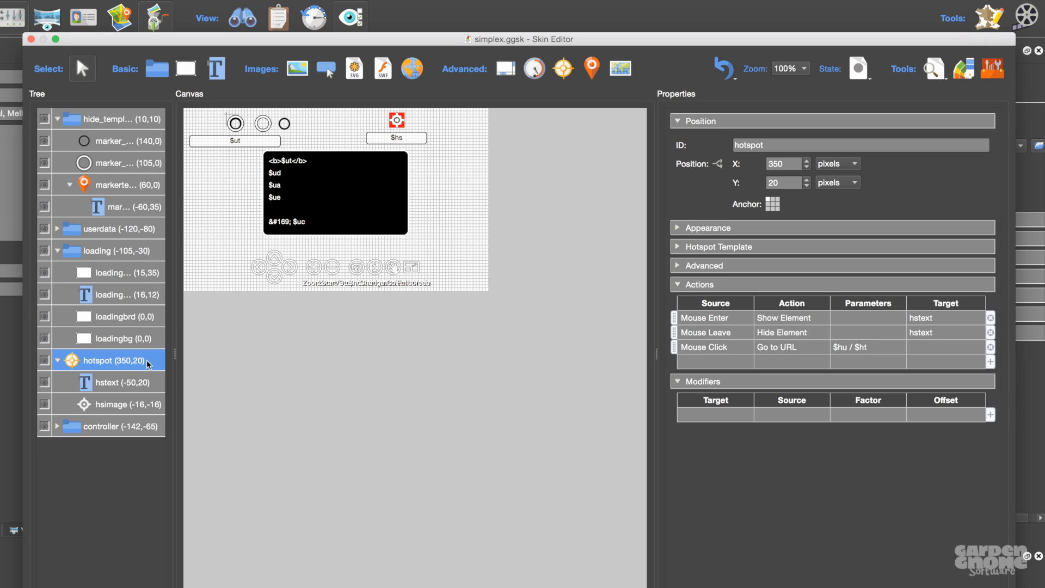
mouse_move(150, 386)
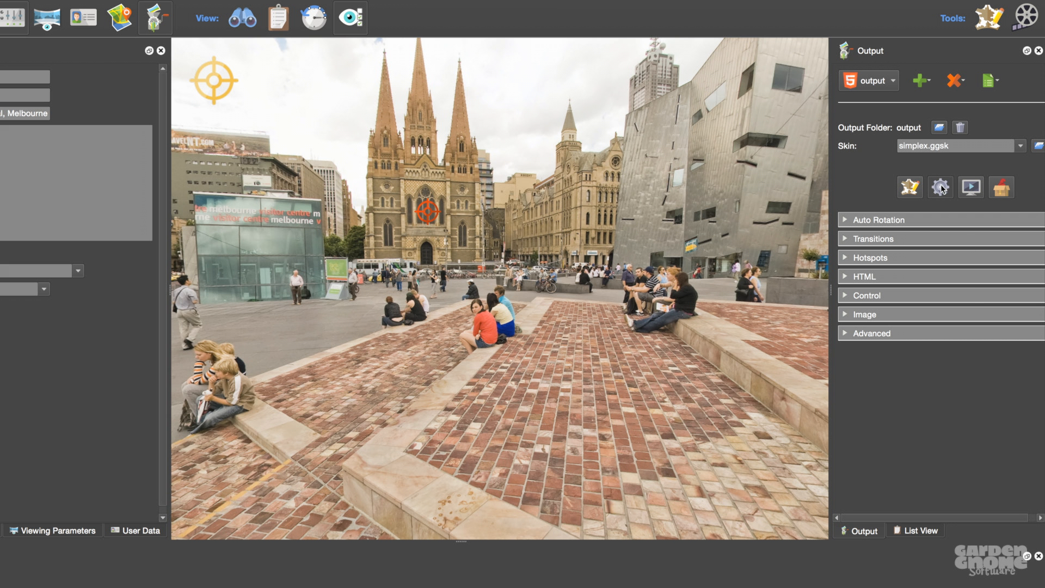
Regenerate the tour output with the simplex skin, overwriting pano.xml.
left_click(940, 186)
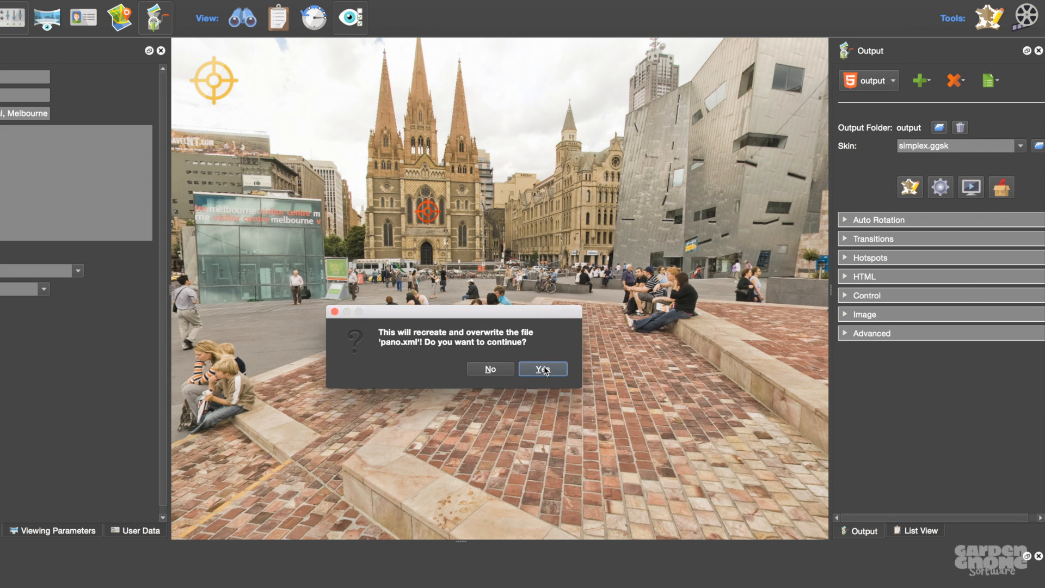
left_click(542, 369)
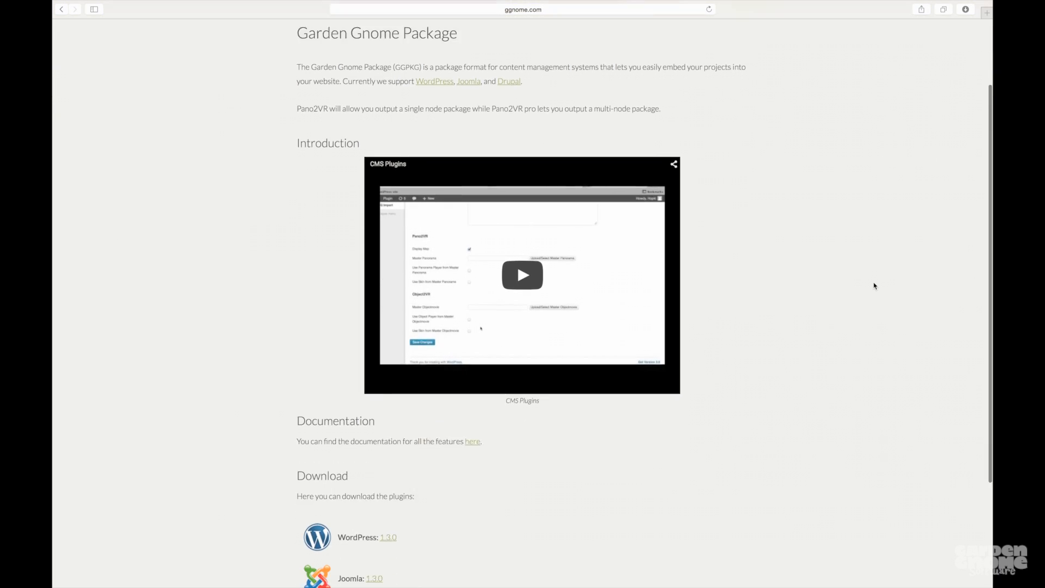
Scroll the Garden Gnome Package page down to its WordPress, Joomla and Drupal downloads.
scroll("down", 3)
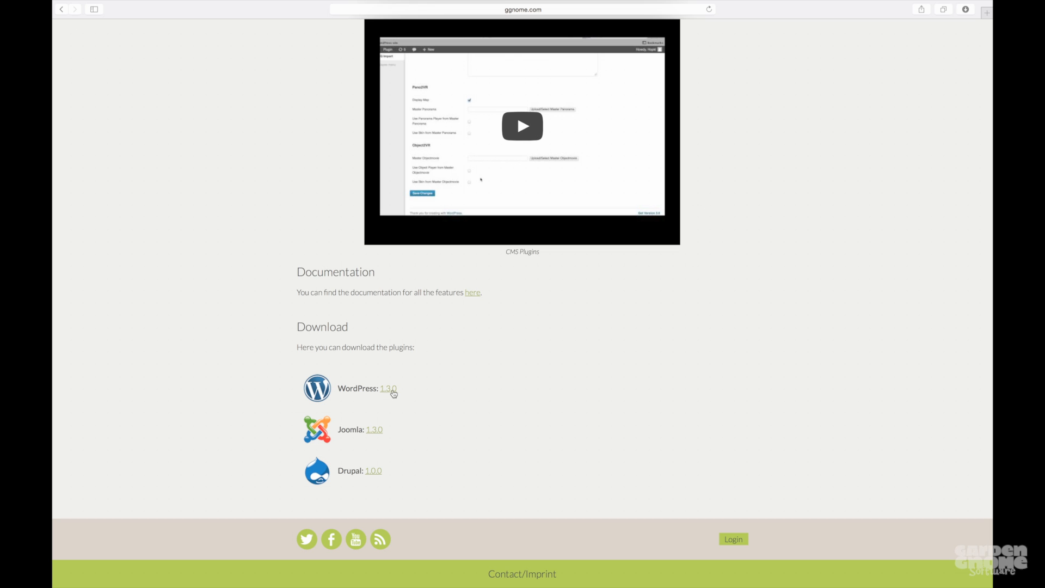
mouse_move(660, 437)
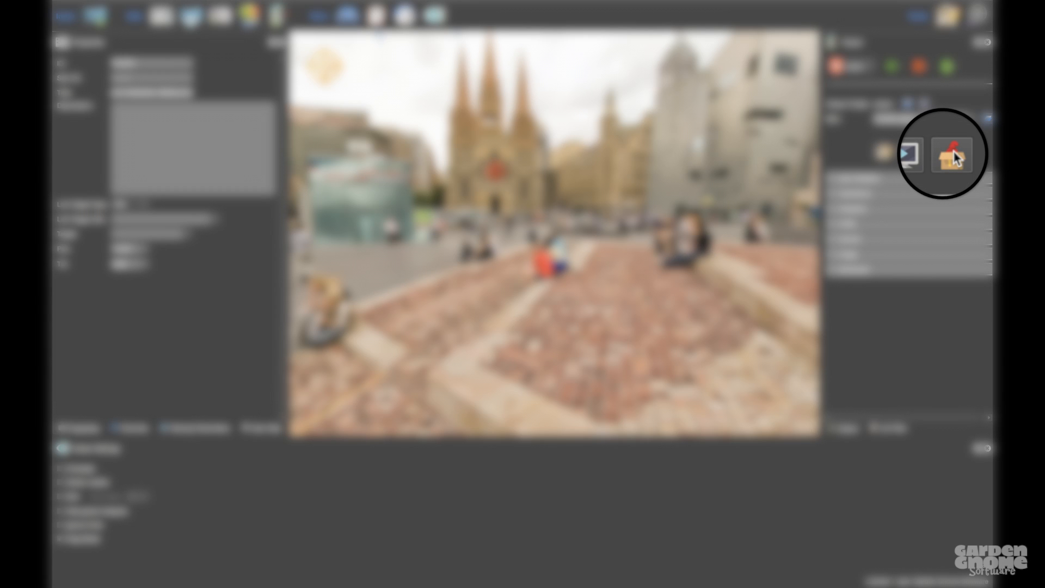
Export a Garden Gnome package and rotate the panorama embedded in the Melbourne WordPress post.
left_click(956, 152)
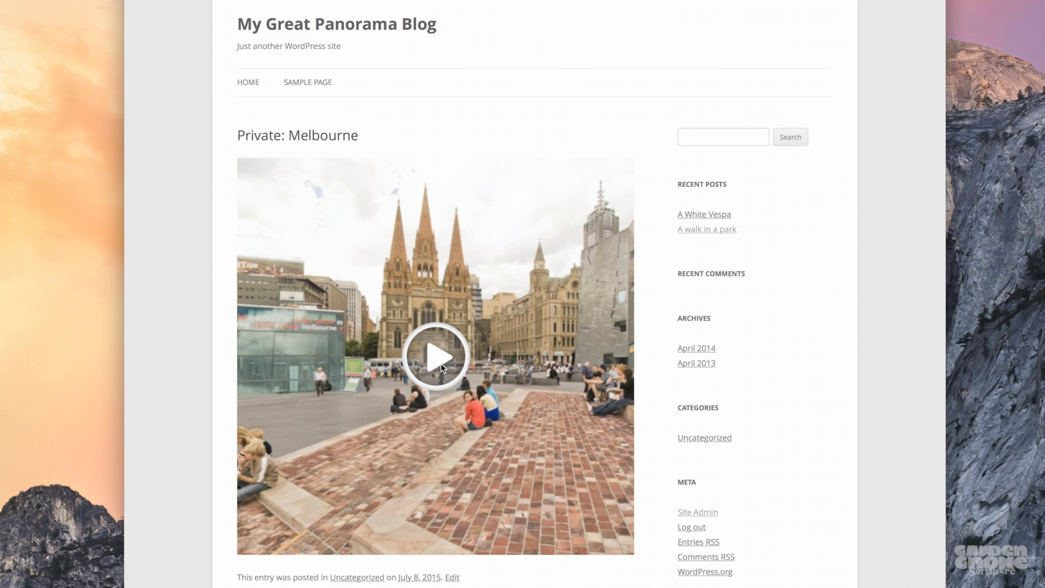
left_click(436, 357)
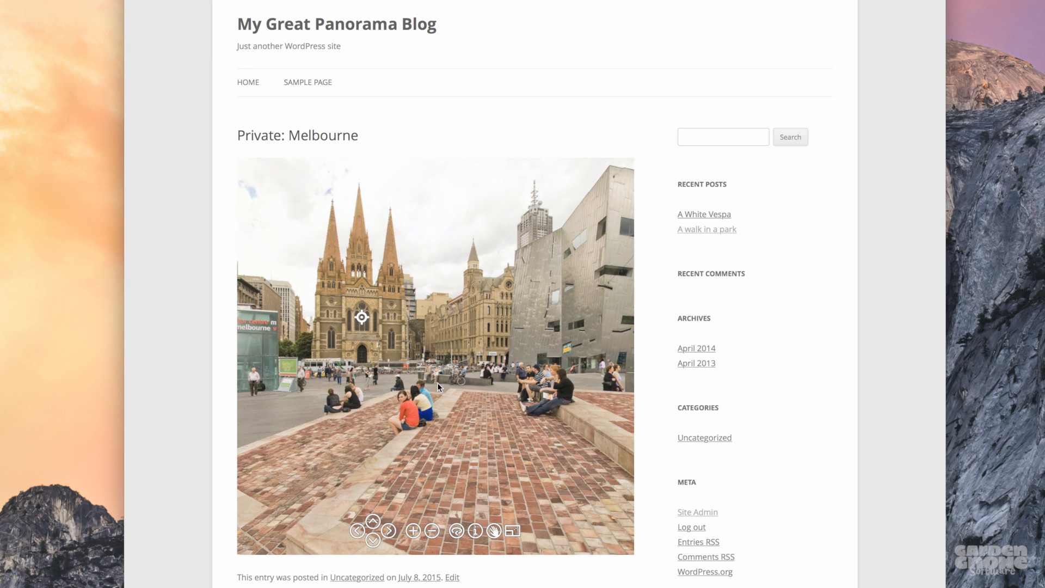
mouse_move(486, 382)
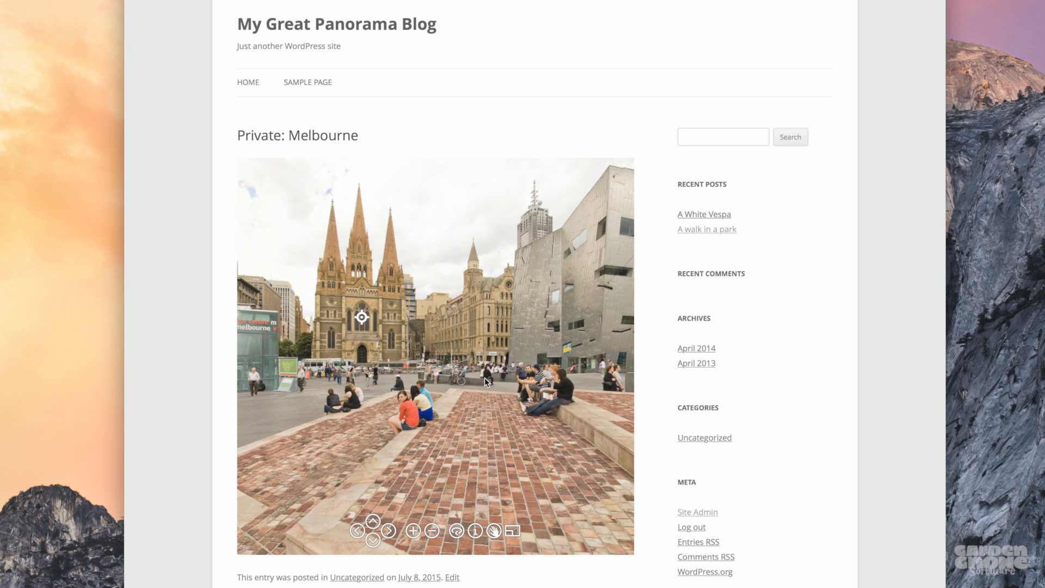
left_click(388, 530)
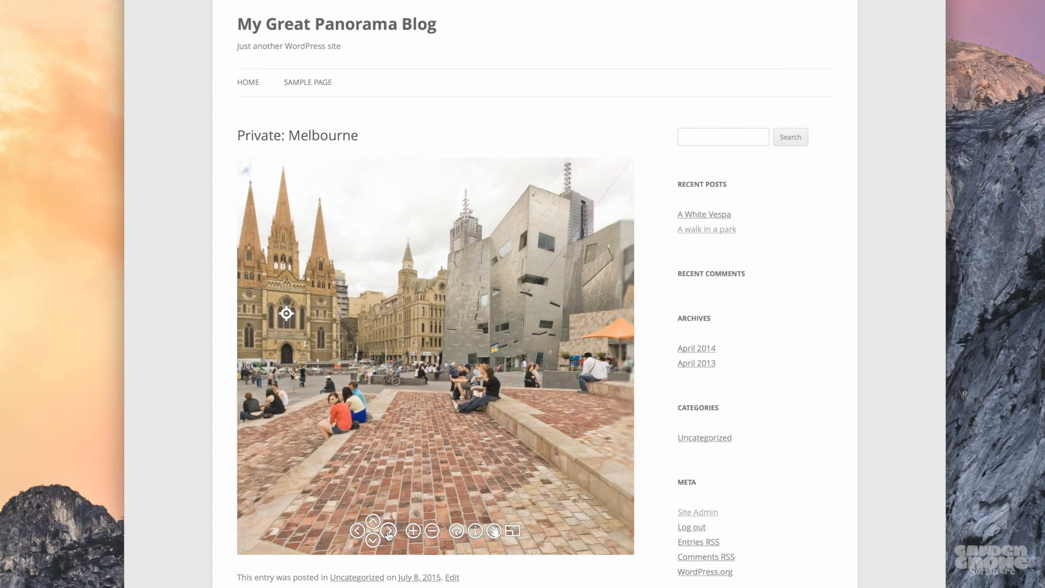
left_click(388, 530)
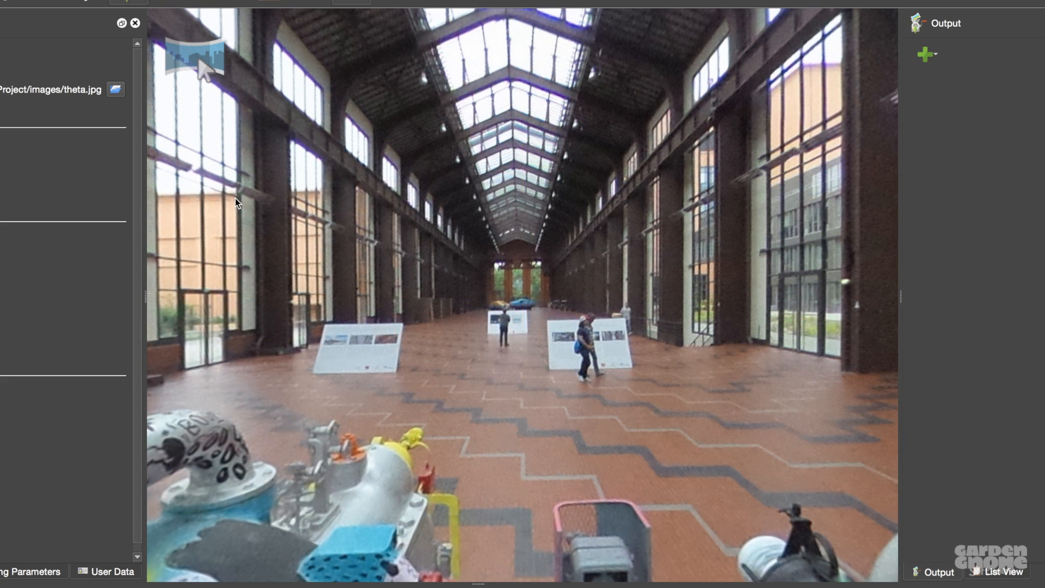
mouse_move(311, 231)
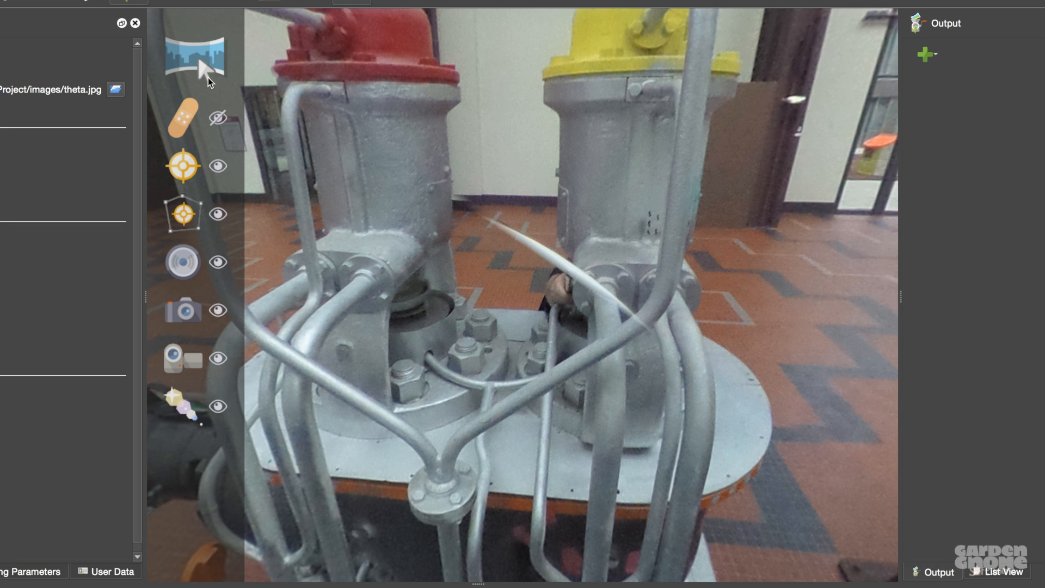
mouse_move(189, 119)
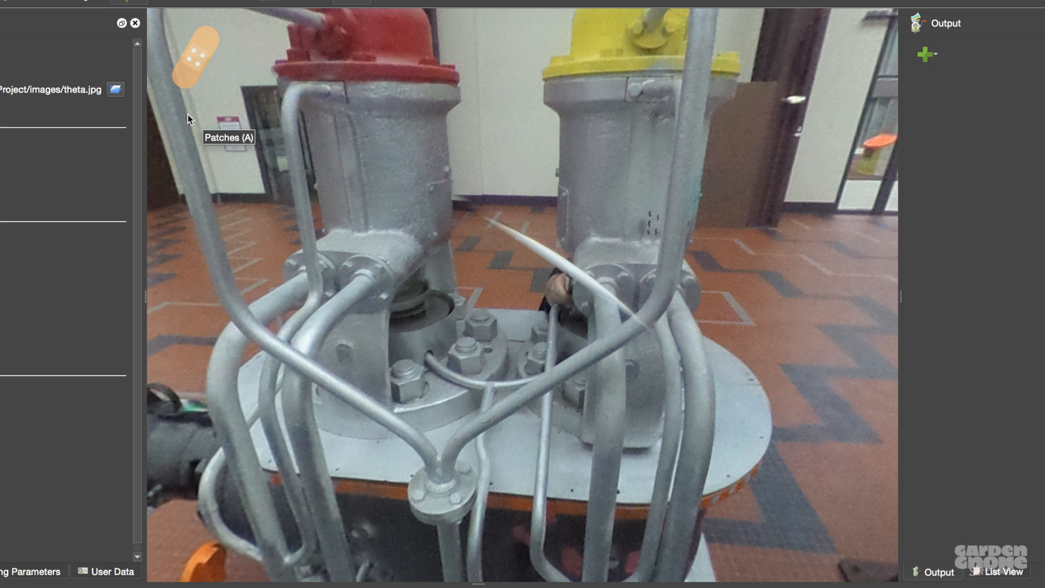
mouse_move(599, 410)
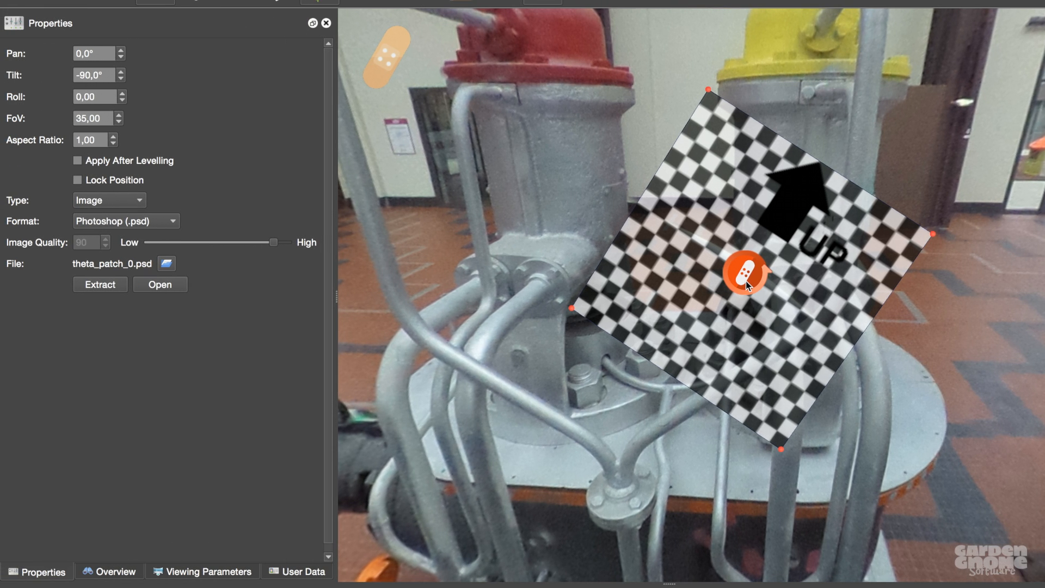
mouse_move(112, 212)
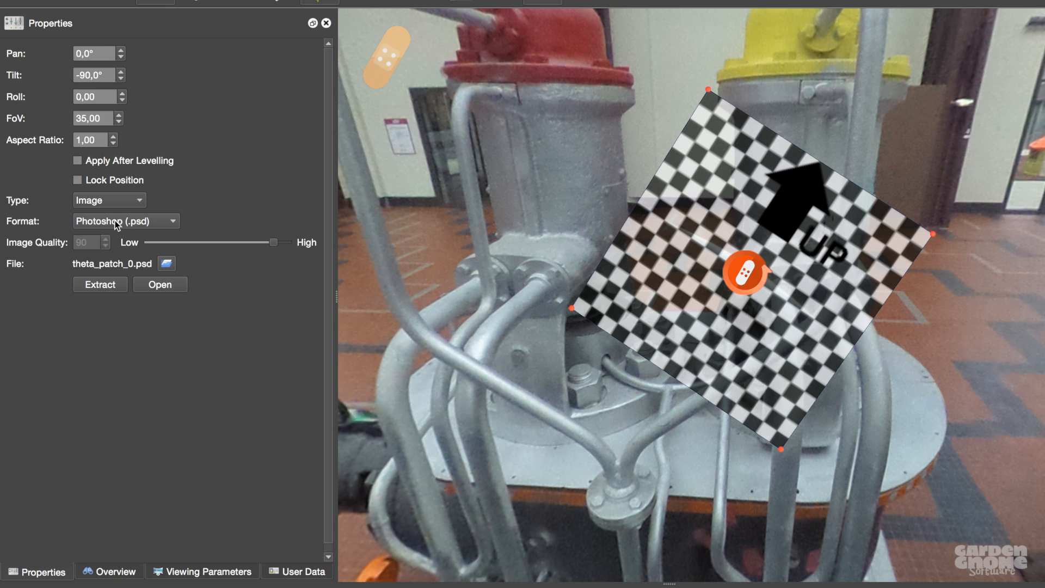
Set the nadir patch's format to Photoshop (.psd), keeping tilt −90° and FoV 35.
left_click(77, 180)
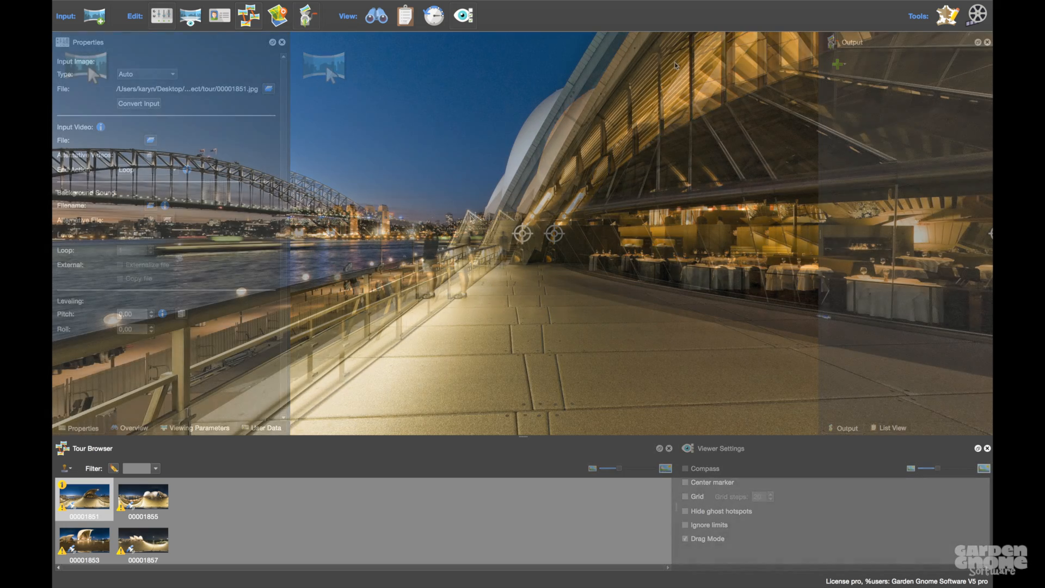
Hide the side panes and save the window arrangement as 'my layout'.
key("alt+Tab")
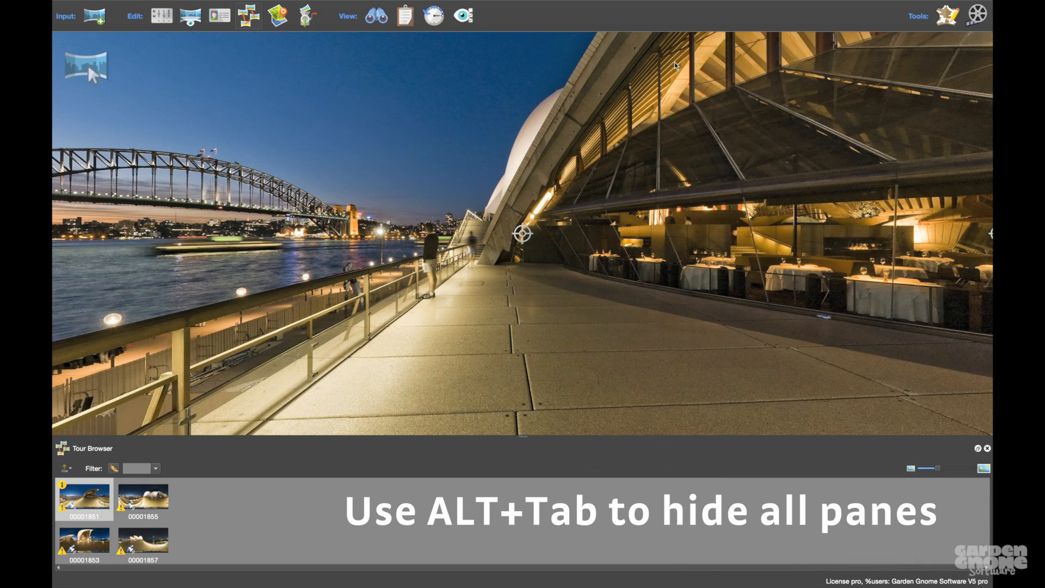
mouse_move(389, 89)
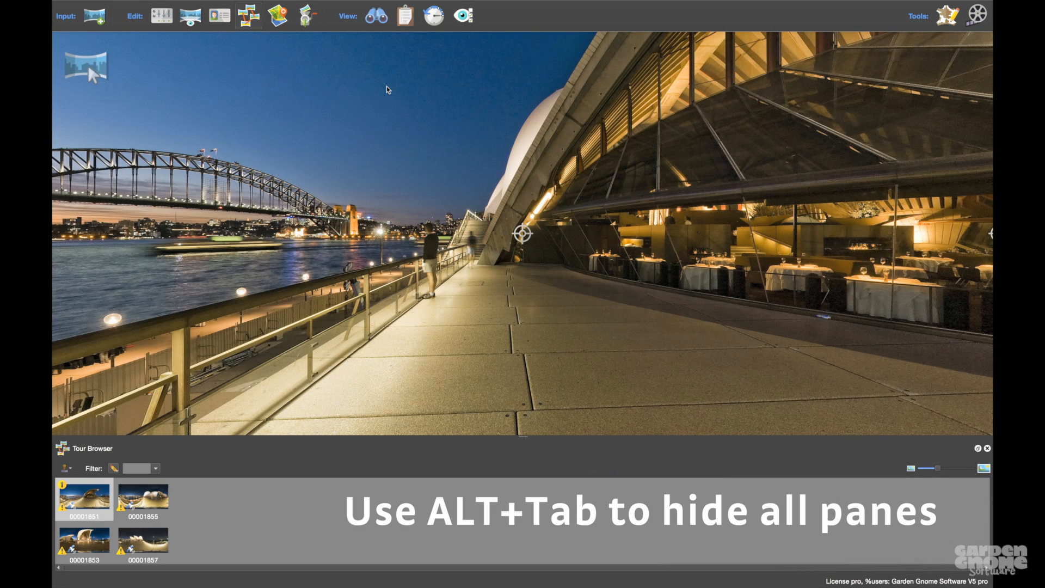
left_click(261, 5)
type("my layout")
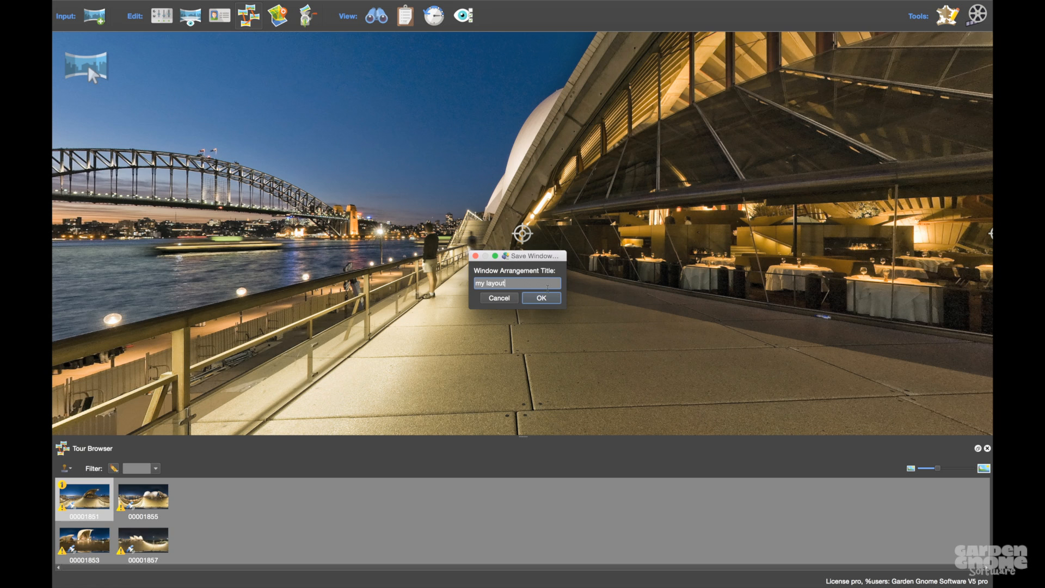
left_click(541, 299)
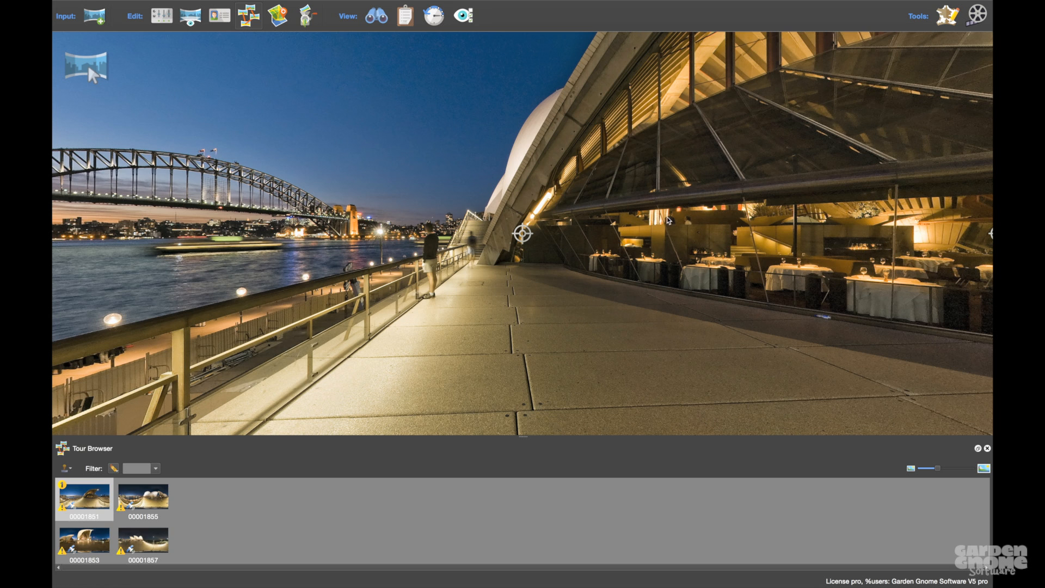
mouse_move(218, 15)
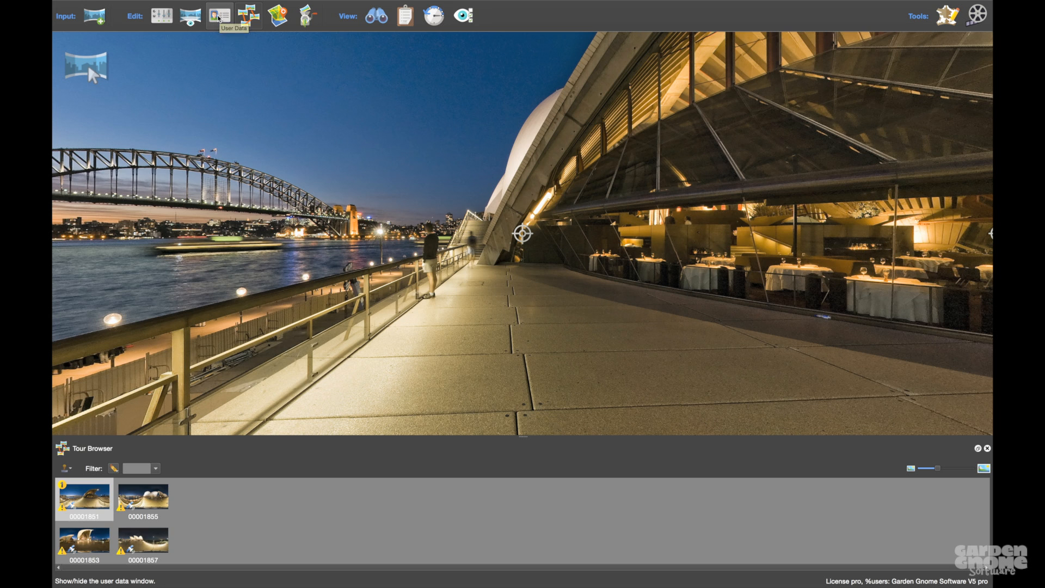
Title the first panorama Kenji in its user data and check the tour map.
left_click(219, 16)
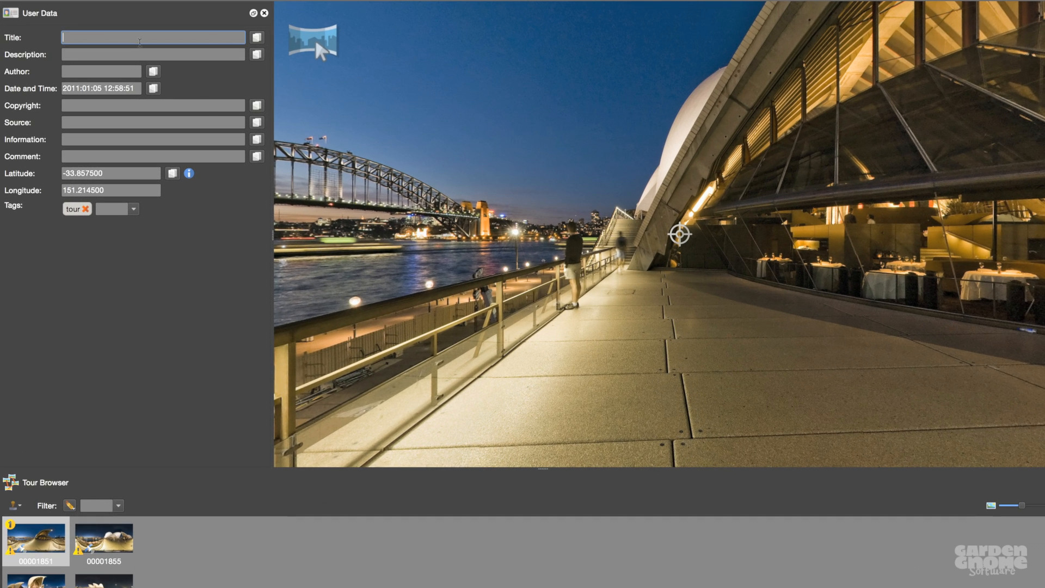
type("Kenji")
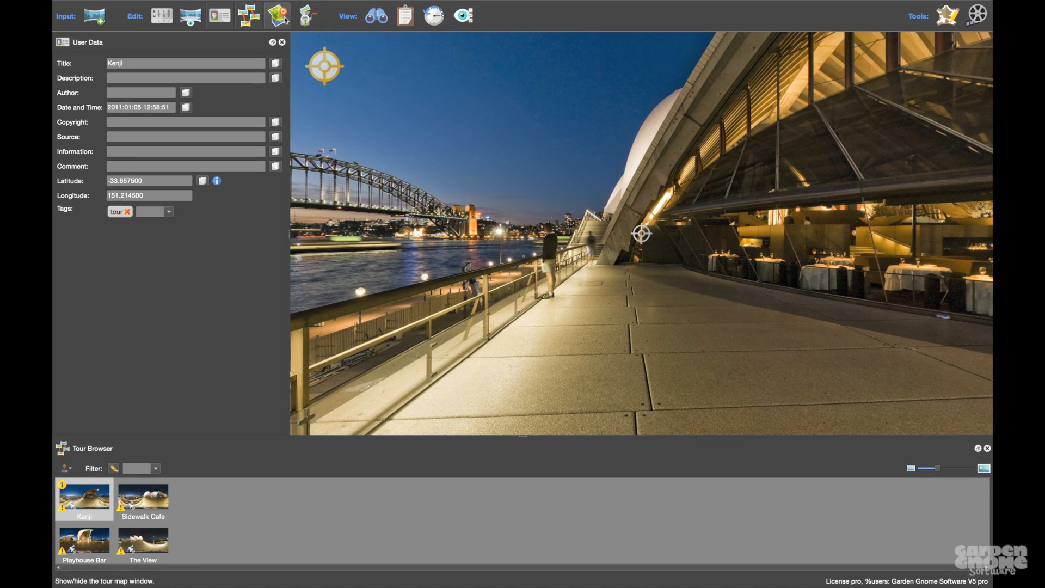
left_click(278, 16)
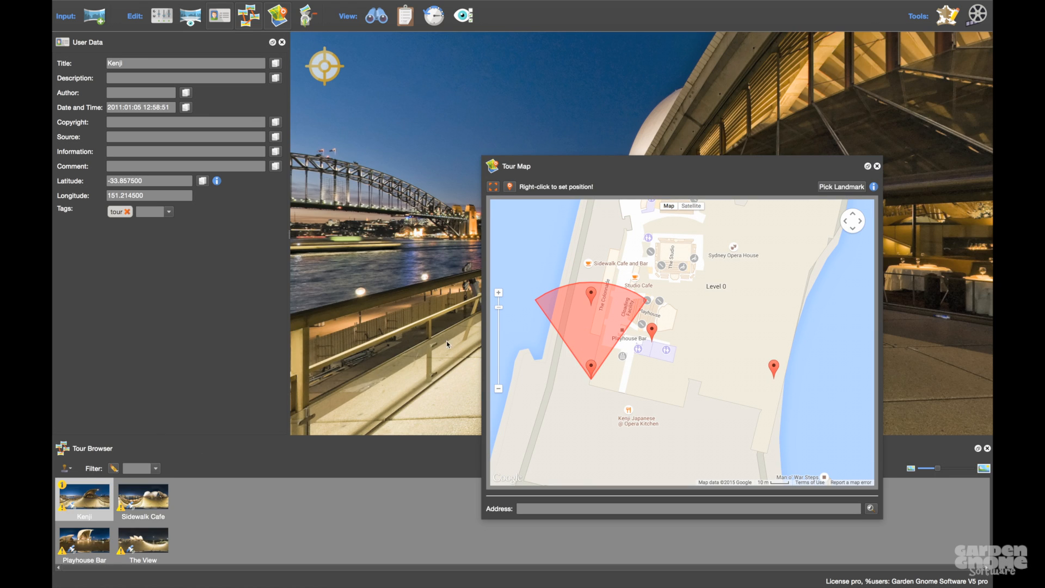
left_click(877, 165)
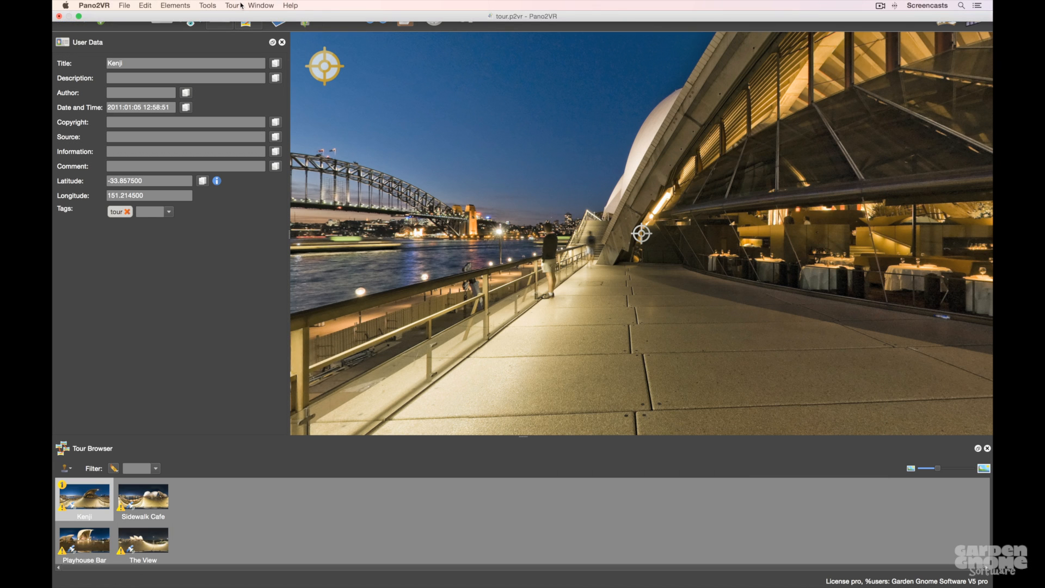
Link the four panoramas with hotspots using Tour > Automatic Linking.
left_click(231, 5)
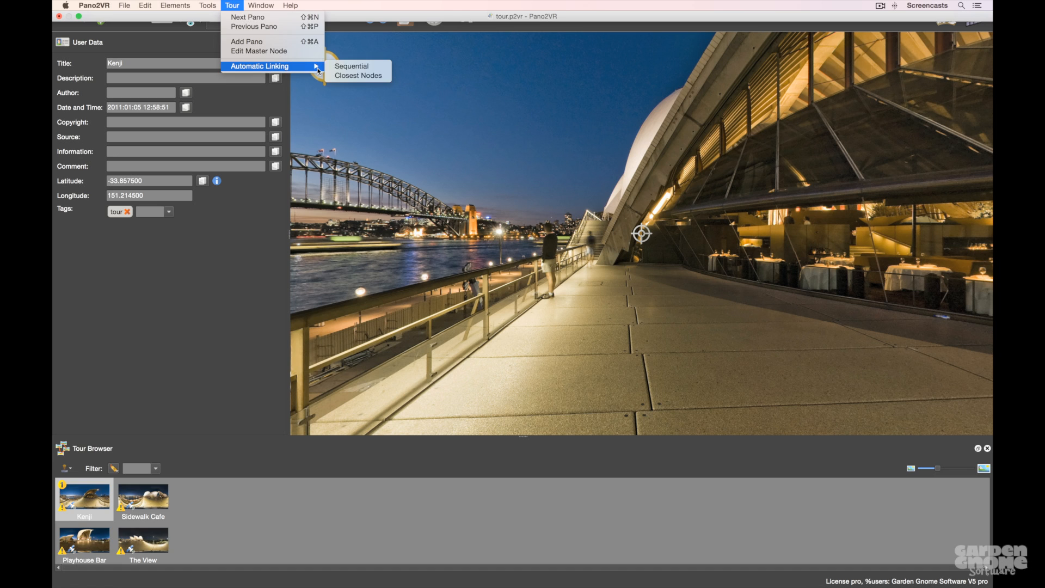
mouse_move(378, 79)
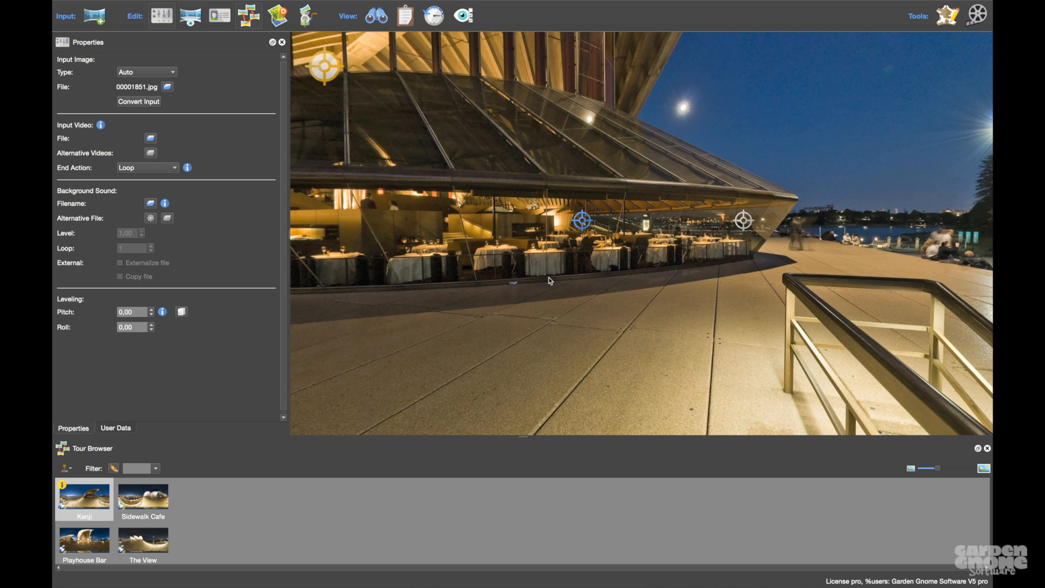
mouse_move(582, 220)
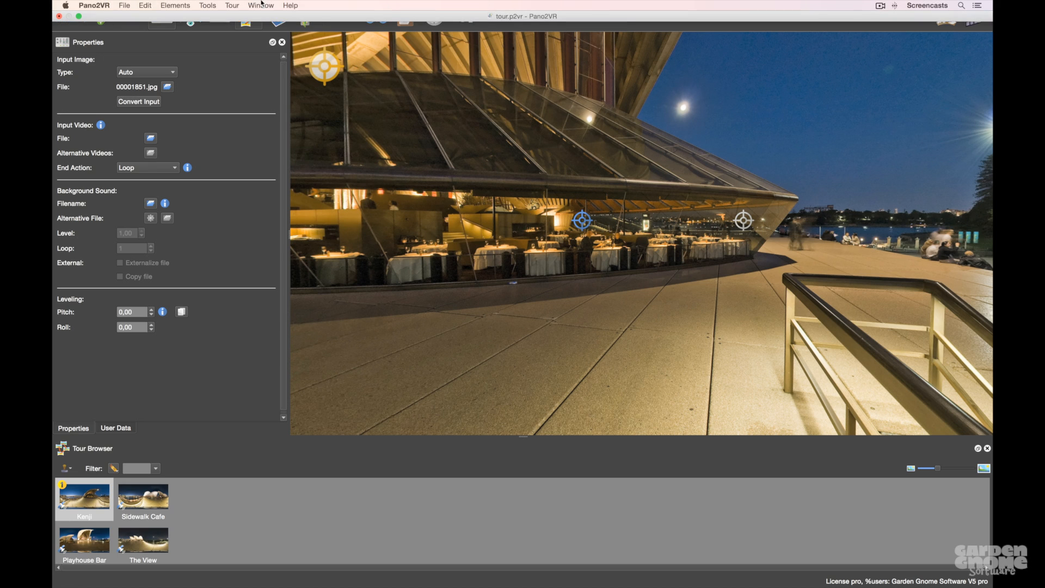
left_click(230, 6)
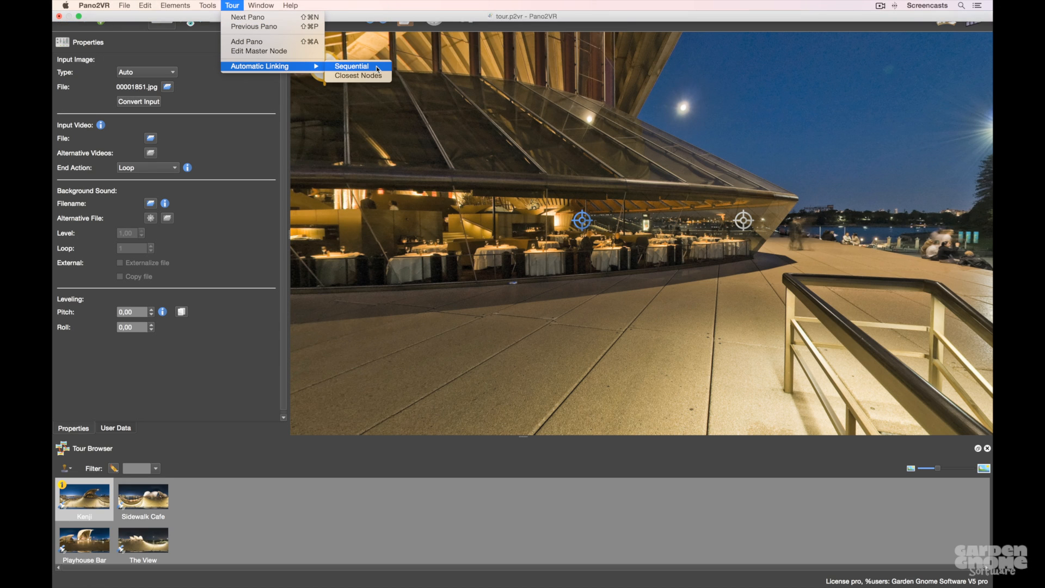
mouse_move(427, 151)
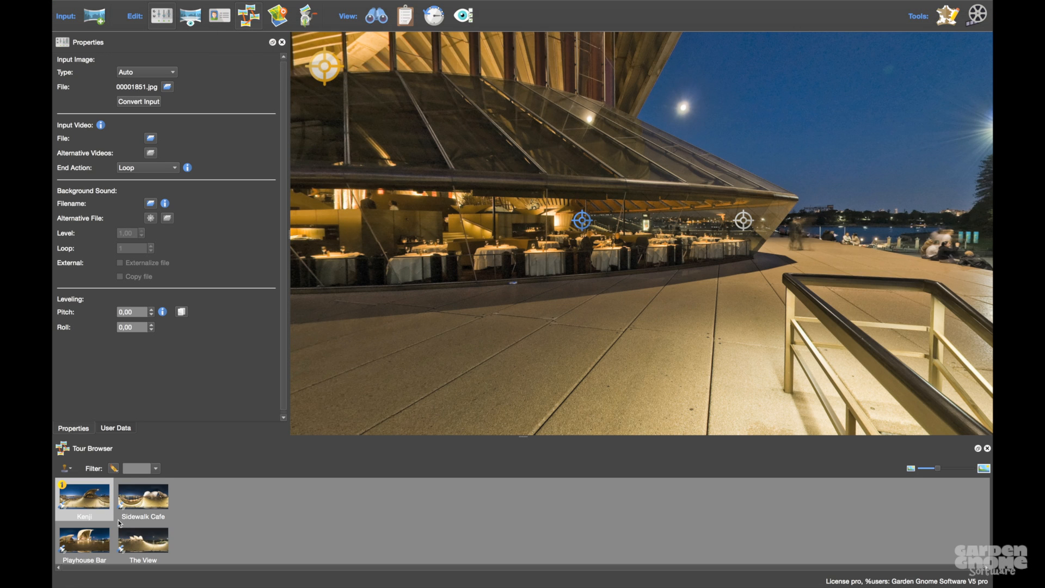
mouse_move(132, 500)
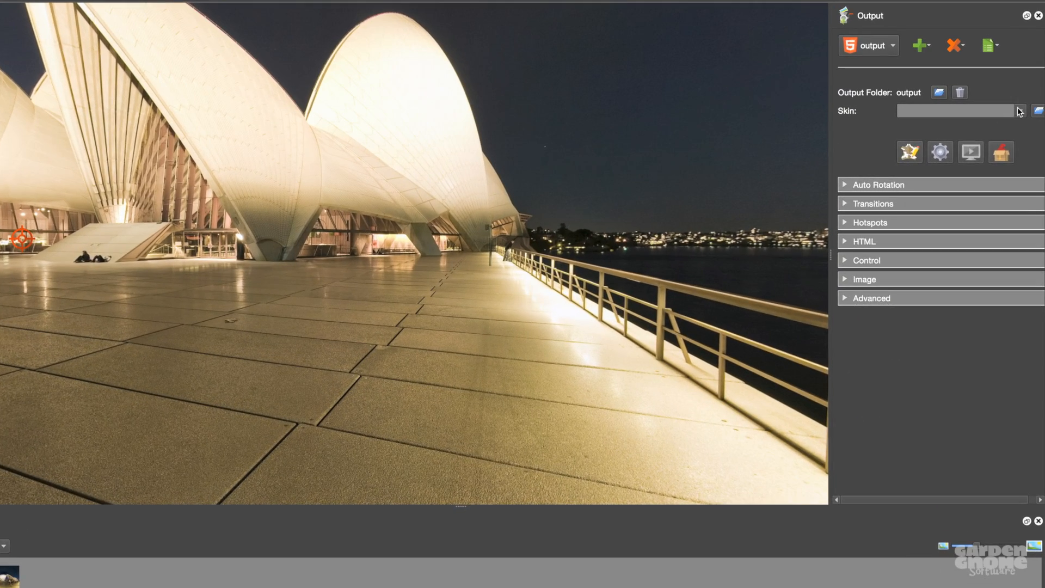
Choose the simplex.ggsk skin and turn on auto rotation for the HTML5 output.
left_click(1020, 111)
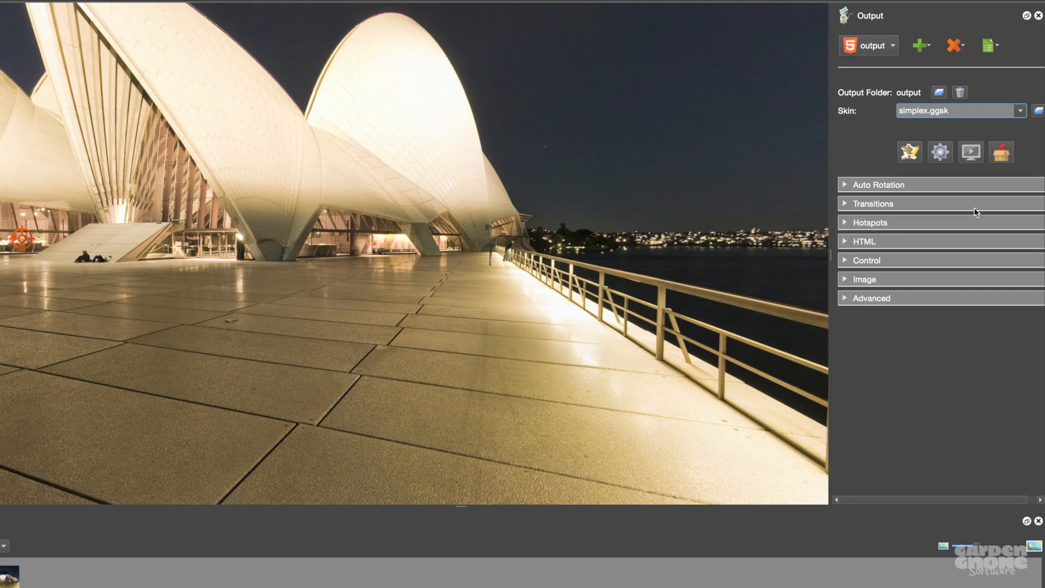
left_click(877, 185)
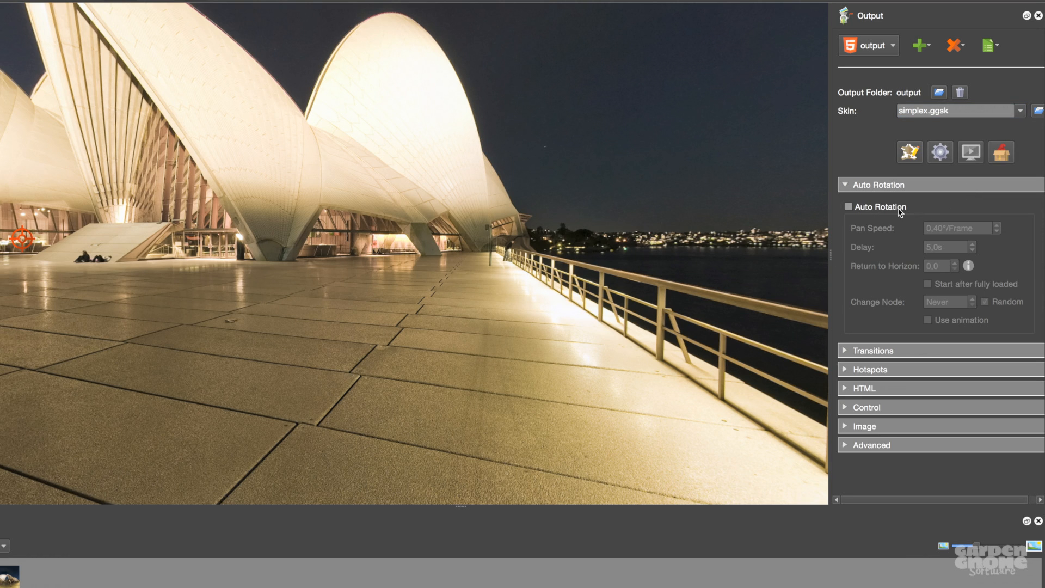
left_click(848, 206)
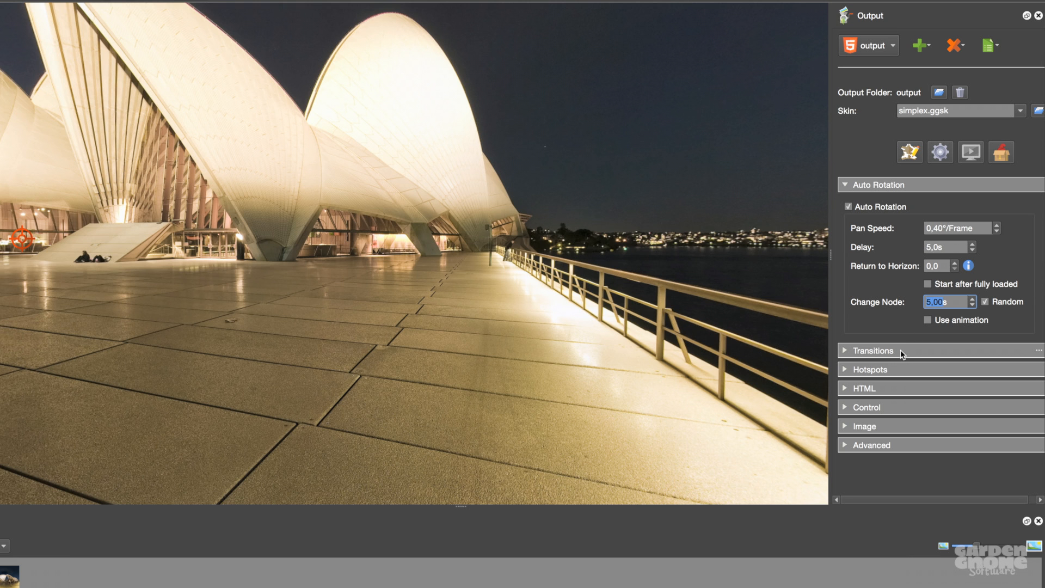
left_click(873, 349)
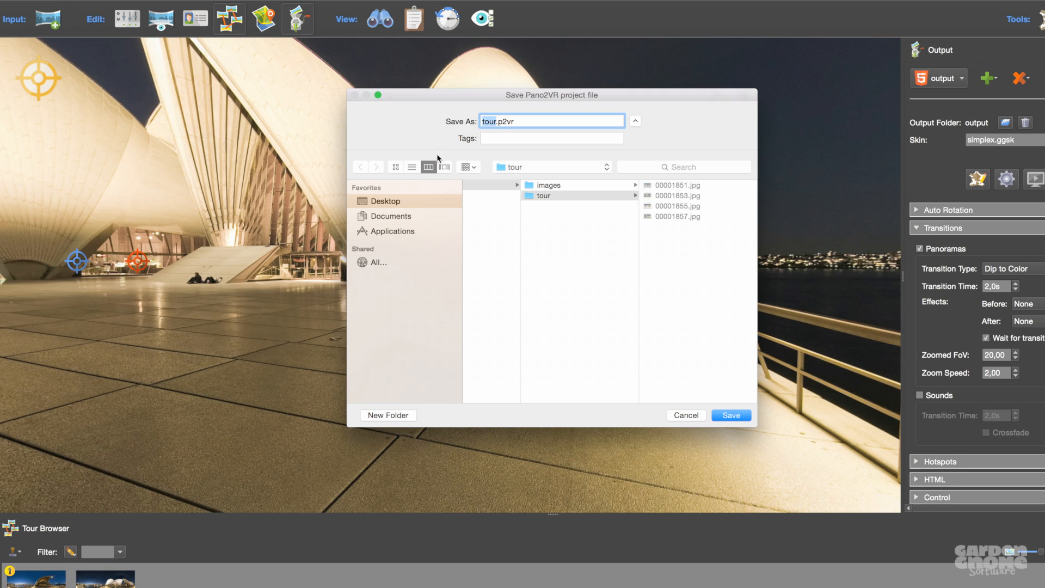
mouse_move(729, 388)
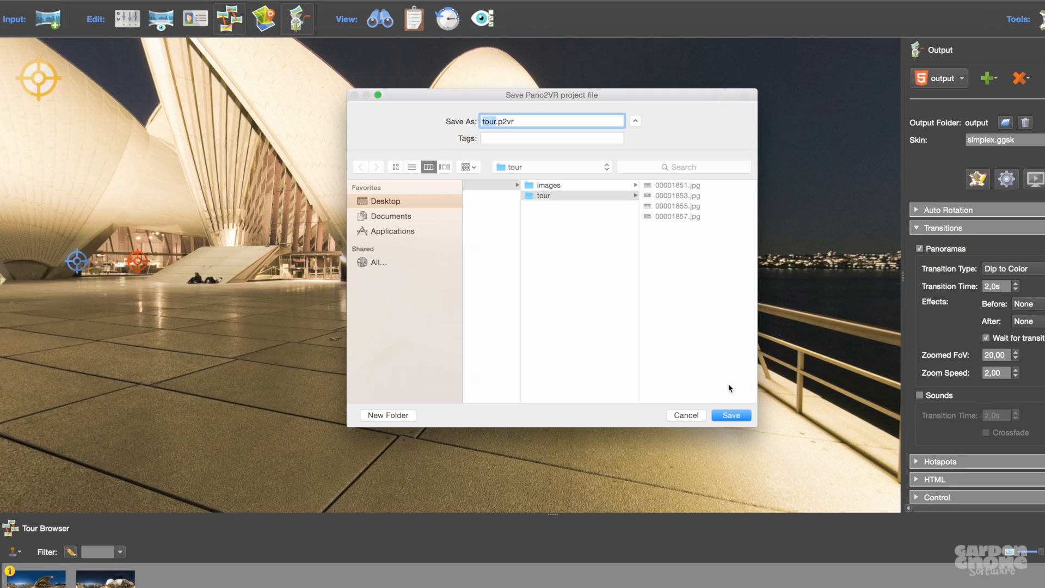
Save the project as tour.p2vr in the tour folder.
left_click(730, 415)
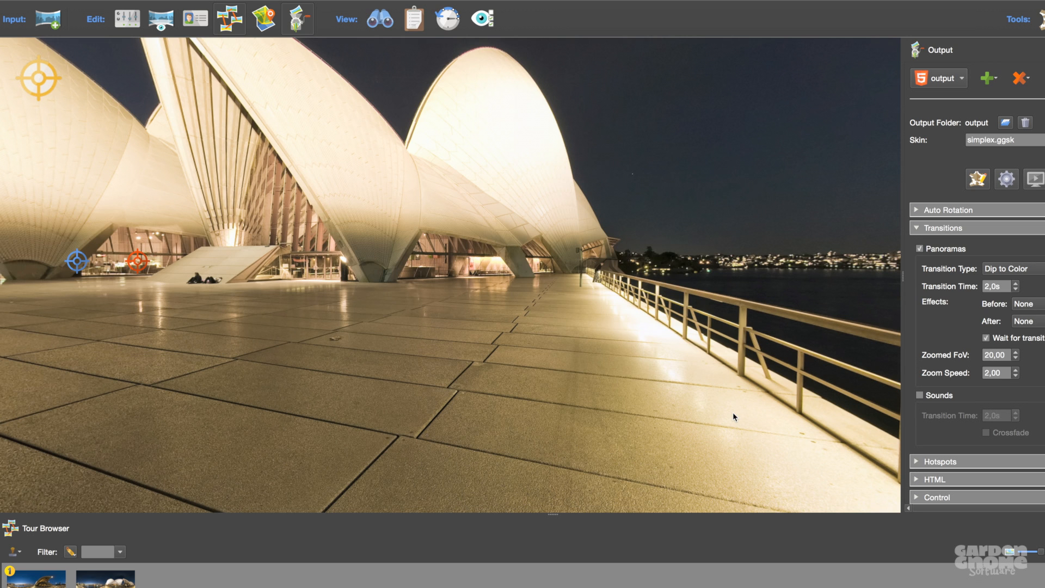
mouse_move(1012, 177)
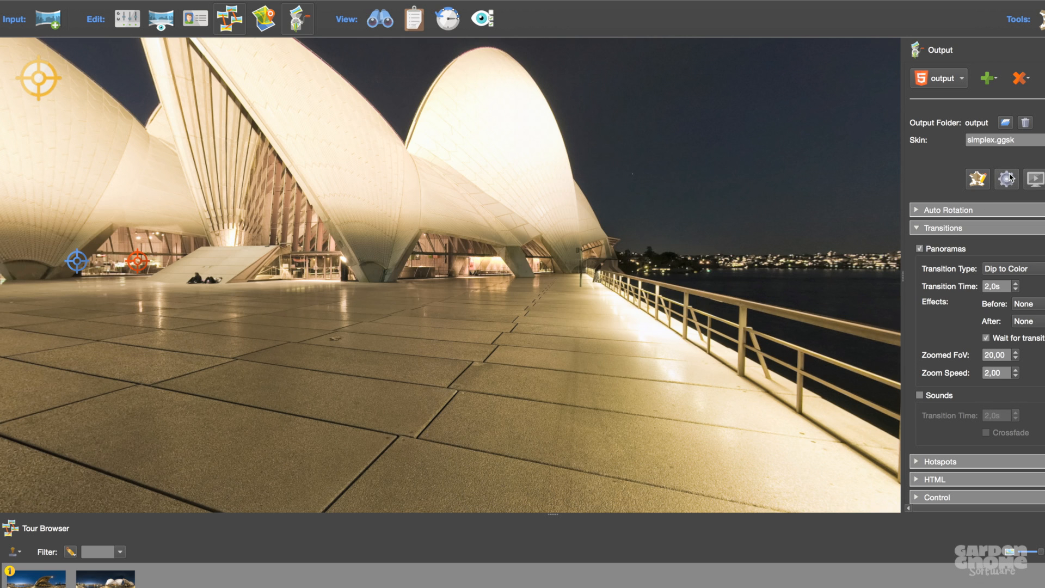